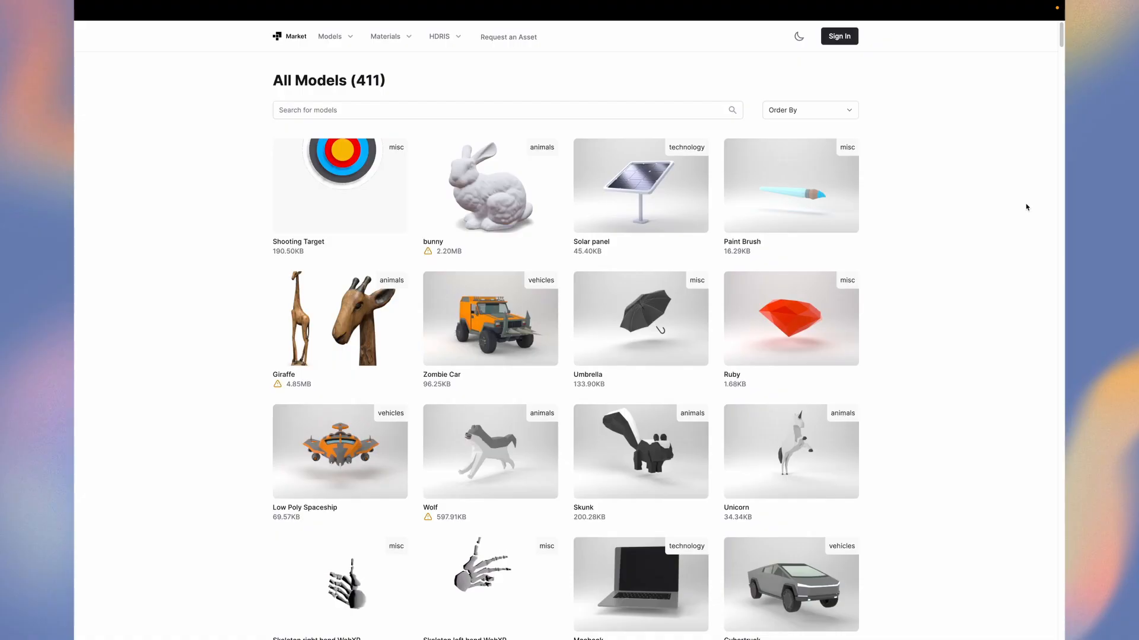
Locate and open the Ankou with cart model from the ankou search results
scroll("down", 3)
type("ankou")
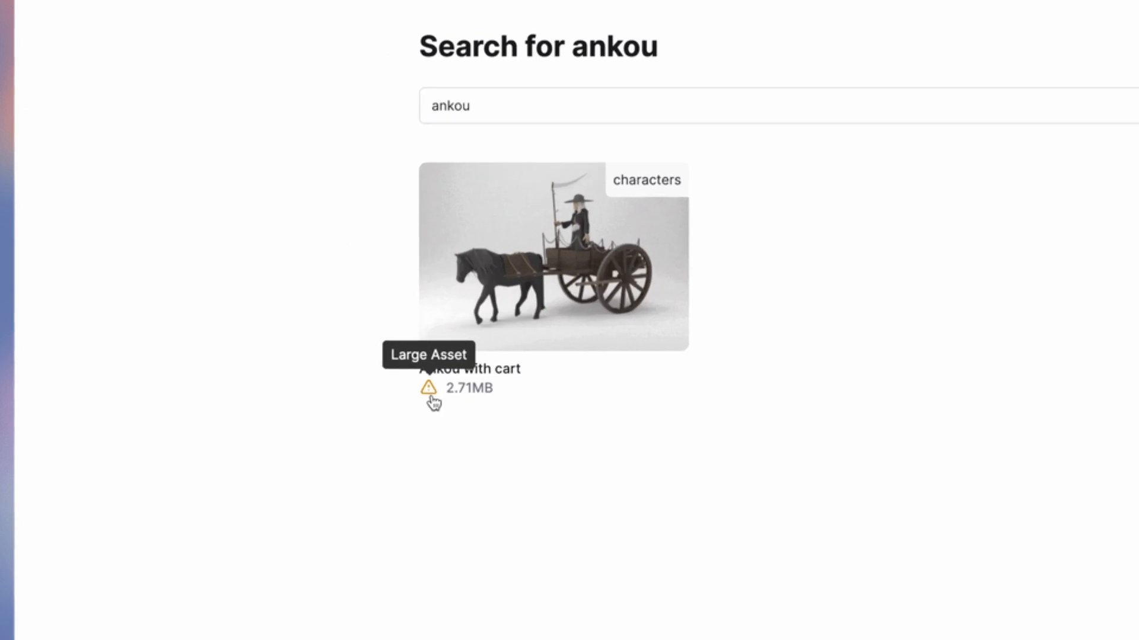
mouse_move(416, 439)
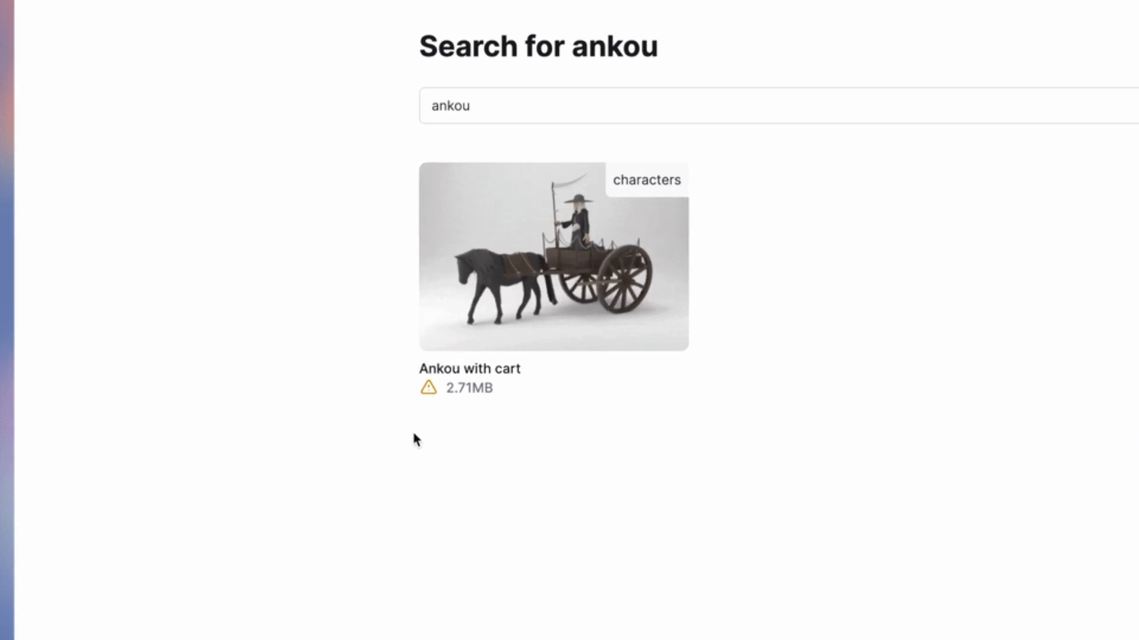
left_click(552, 257)
type("tree")
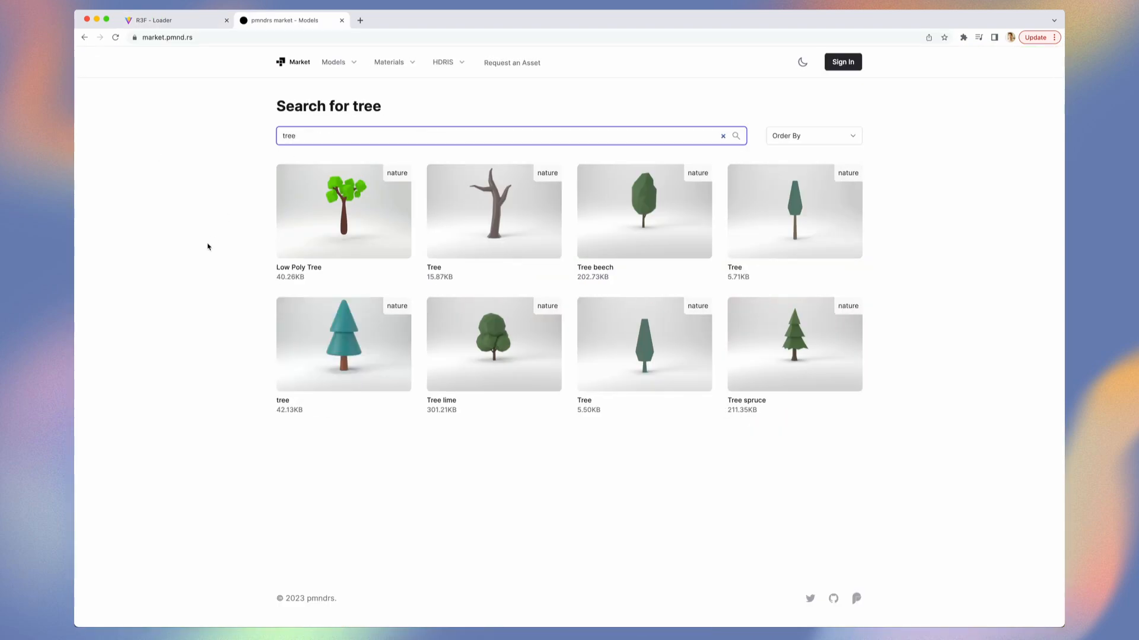
Open the Tree spruce model page and download the model
left_click(793, 344)
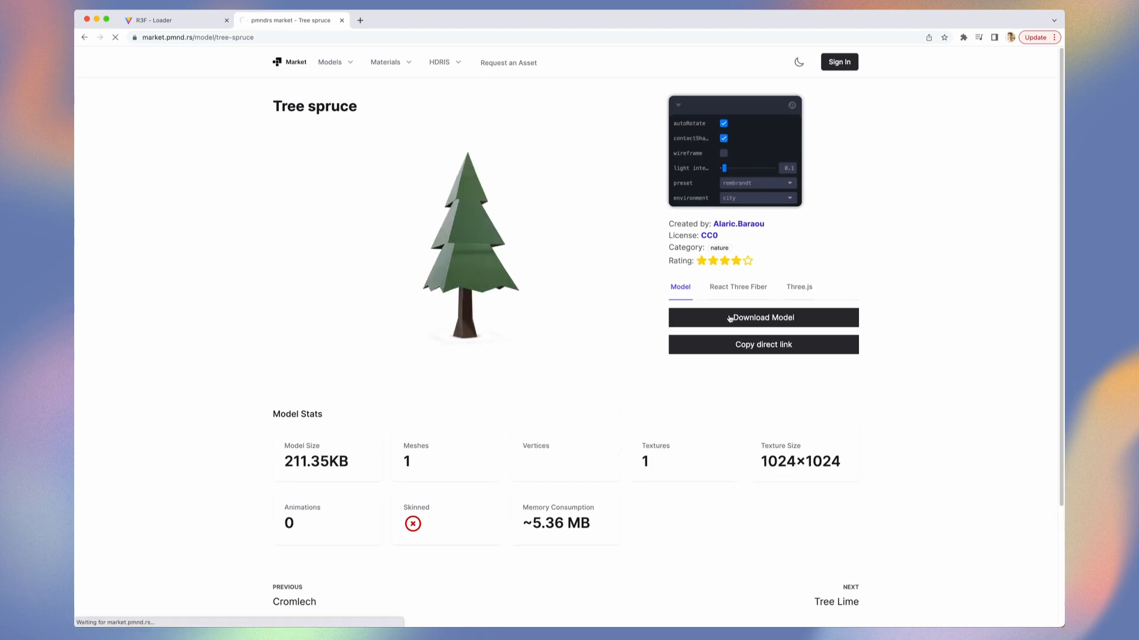
left_click(737, 287)
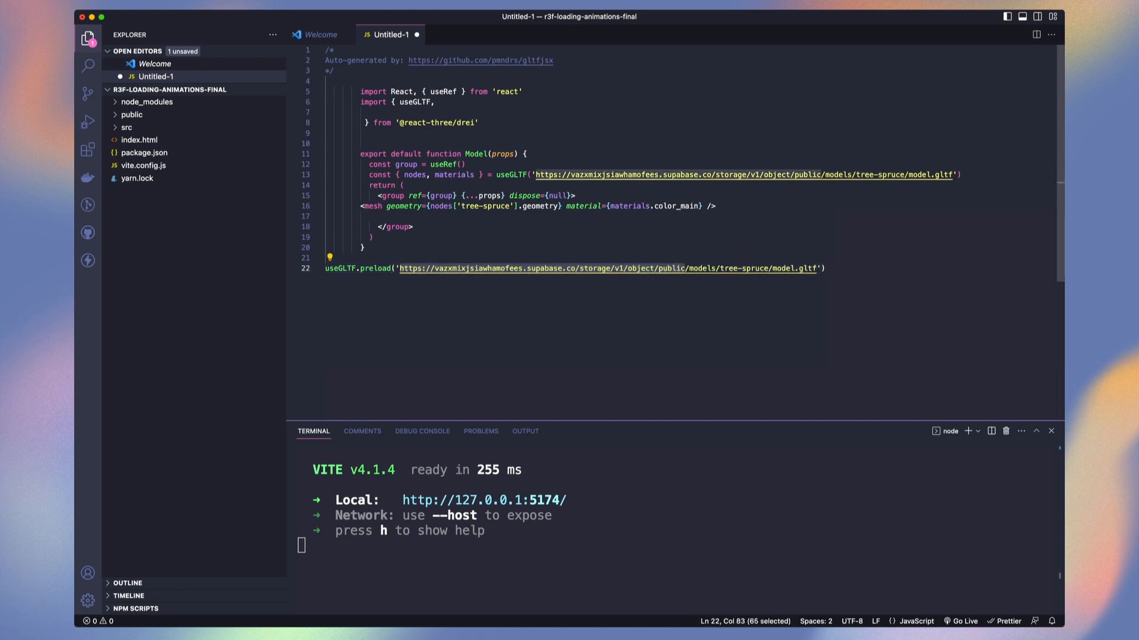
Point the TreeSpruce component at ./models/tree-spruce/model.gltf and open its file
type("./models/tree-spruce/model.gltf")
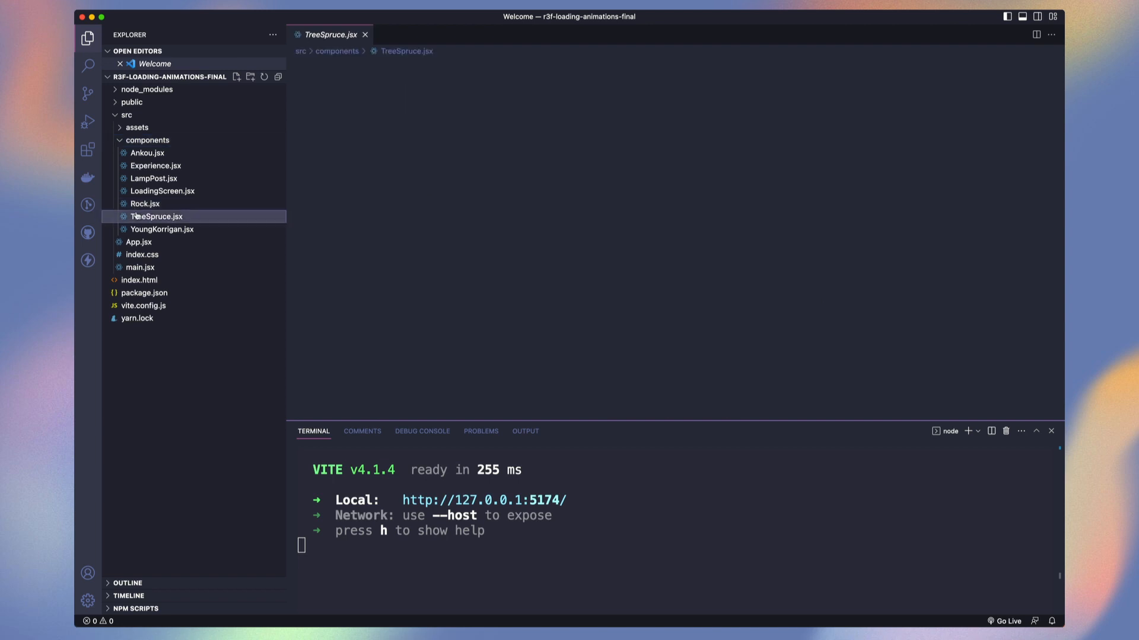
double_click(156, 216)
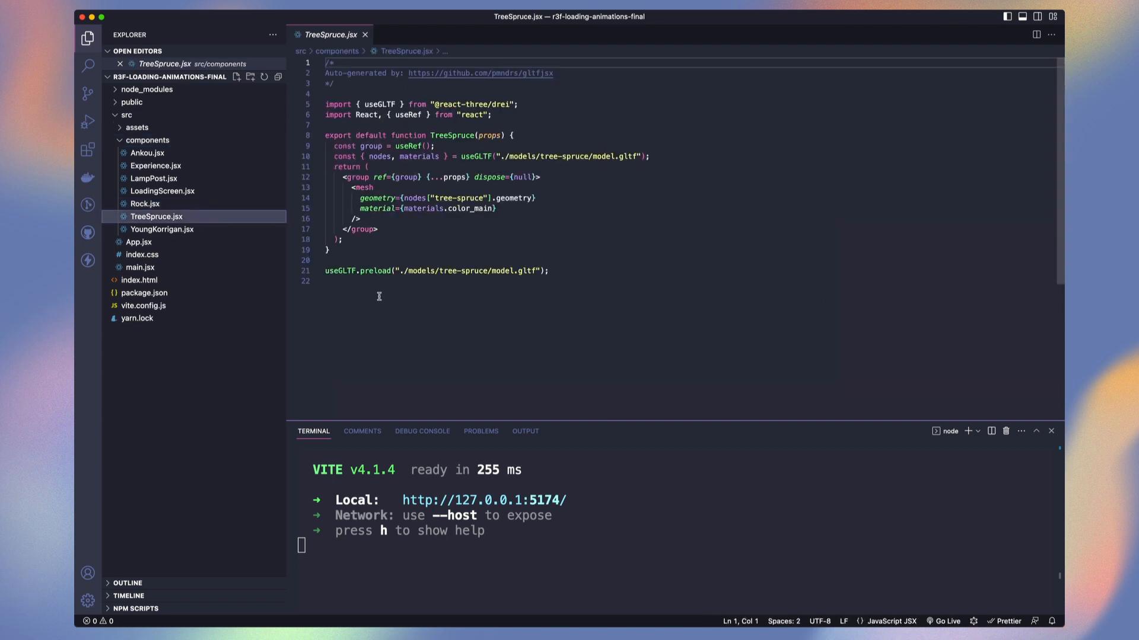
left_click(162, 229)
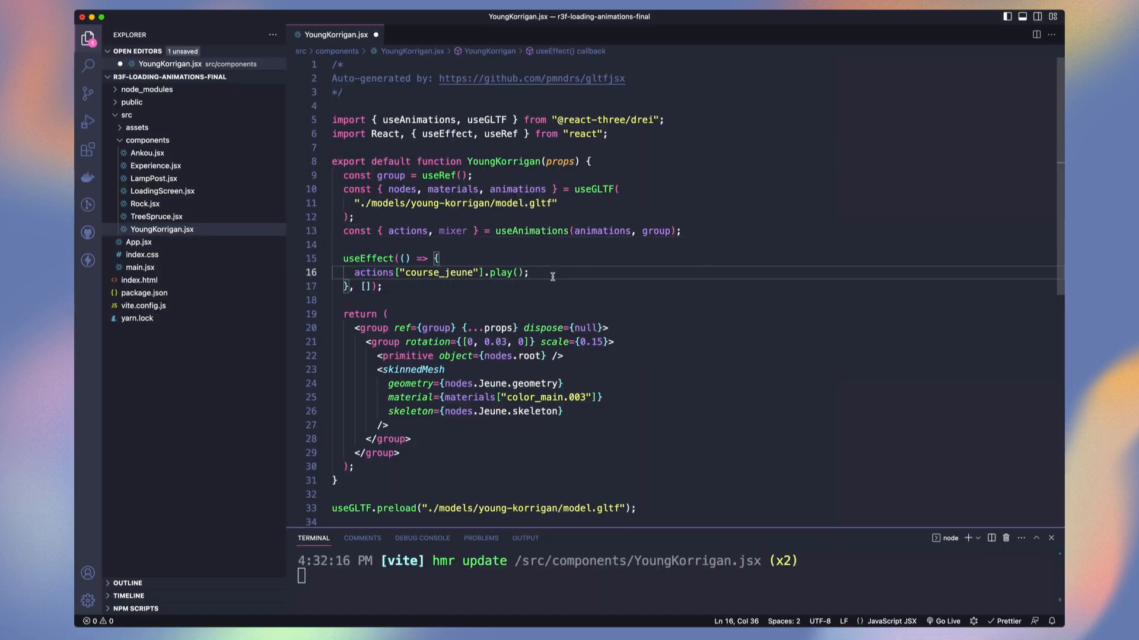
Set mixer.timeScale = 4 and add <ContactShadows scale={[16, 16]} opacity={0.42} />
type("mixer.time")
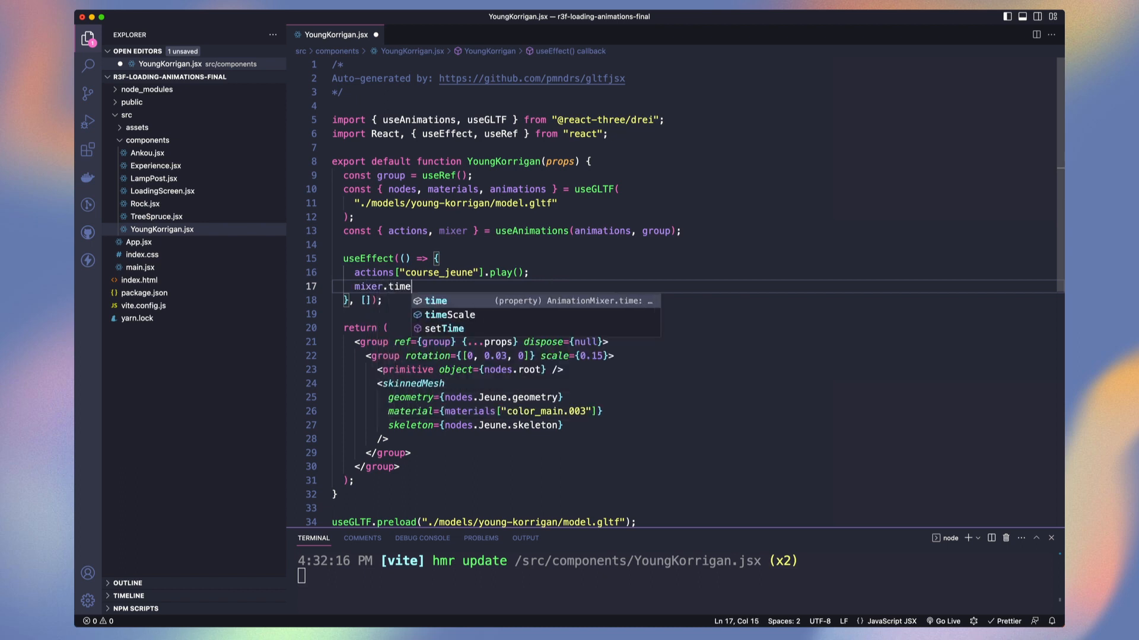
type("Scale = 4;")
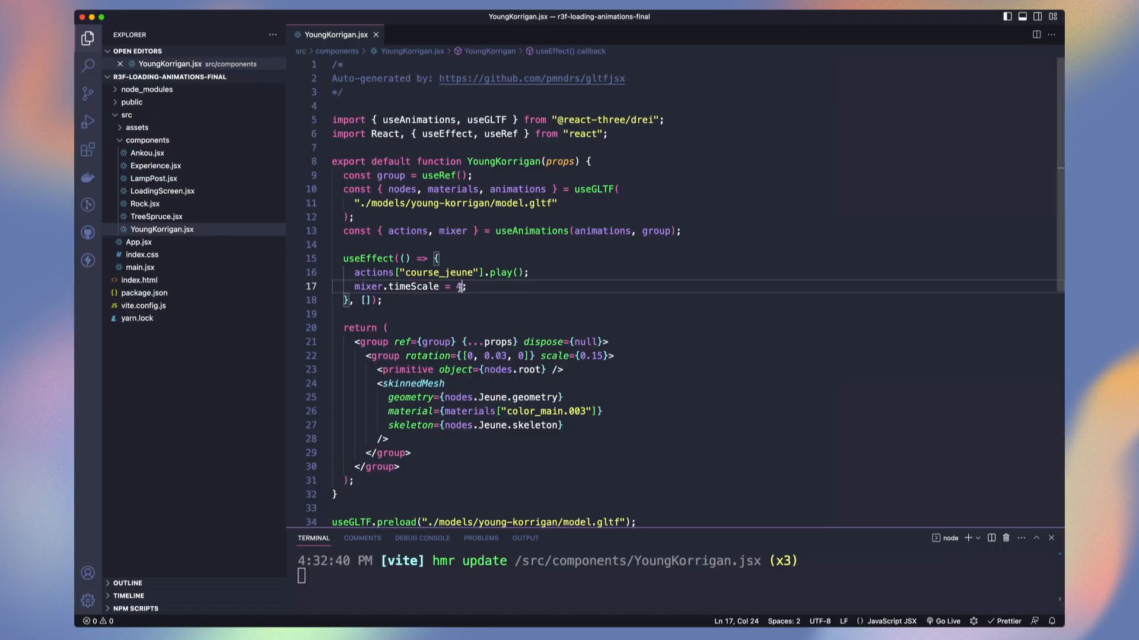
left_click(148, 165)
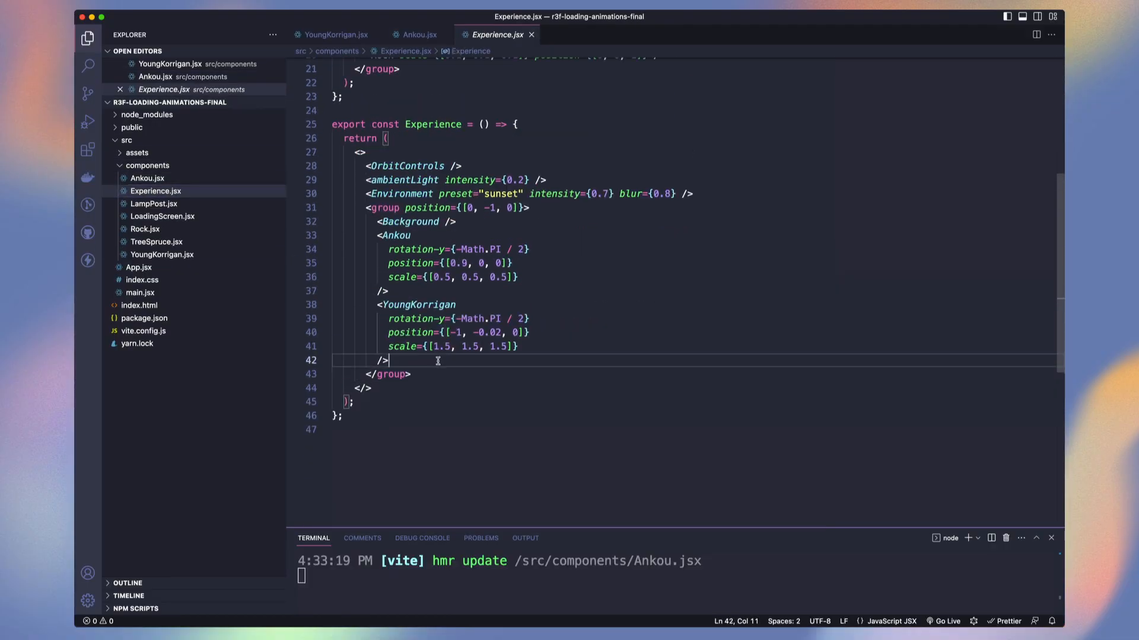
type("<ContactShadows scale={[16, 16]} opacity={0.42} />")
type("const OFFSET")
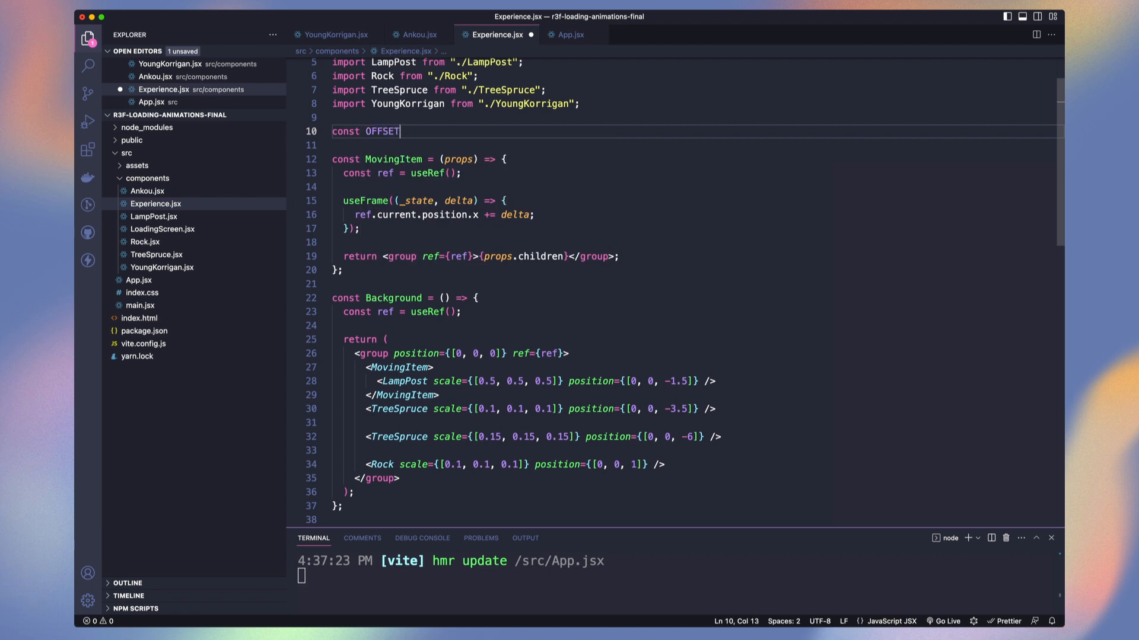
Define OFFSET_X = 20 and reset position.x once it exceeds OFFSET_X
type("_X = 20;")
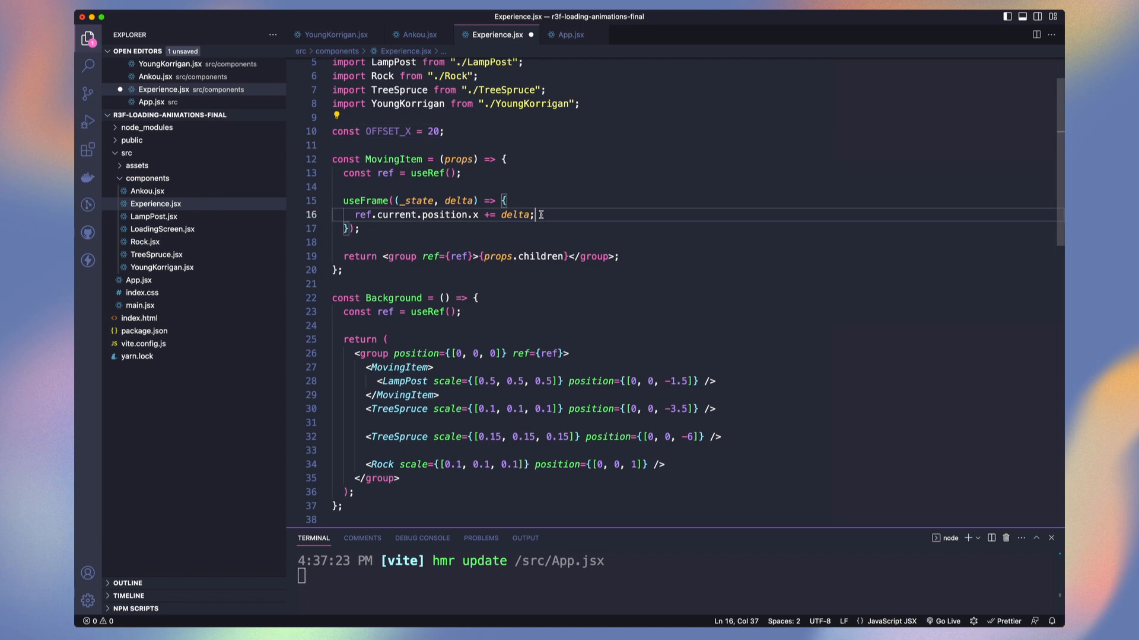
type("if (ref.current.position.x >= OFFSET_X)")
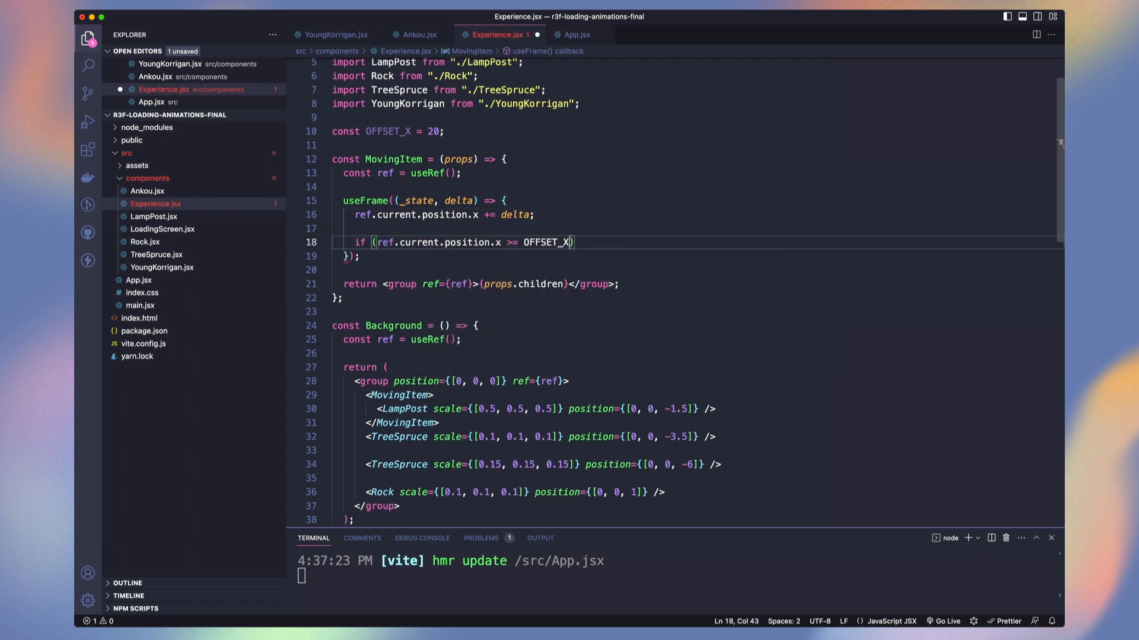
type("ref.current.position.x = -OFFSET_X;")
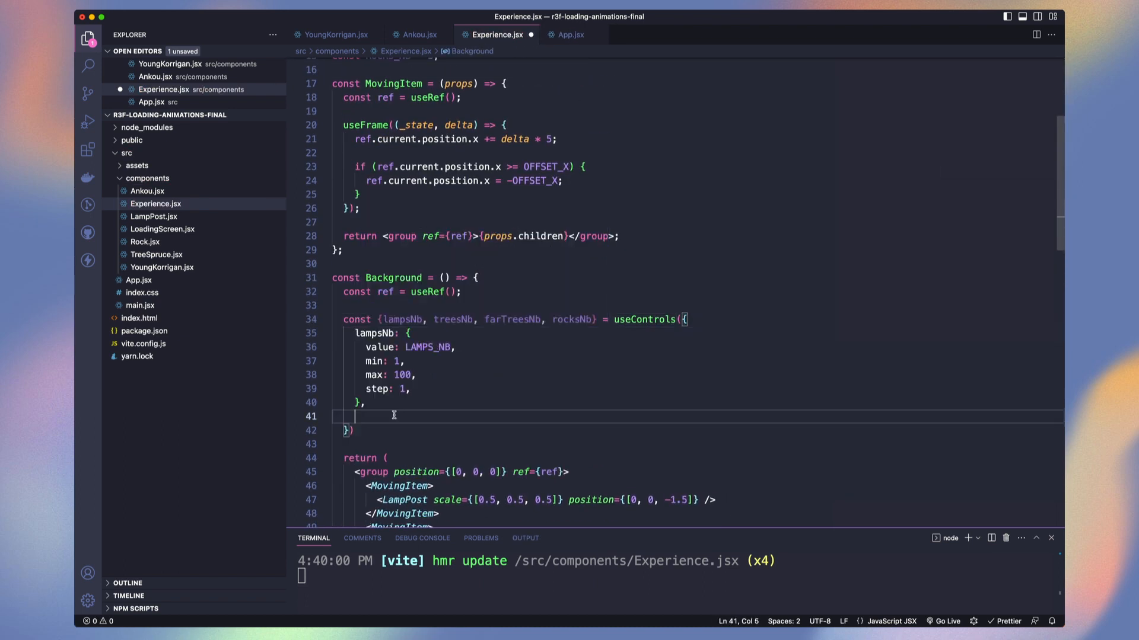
Render <Leva /> in main.jsx and save so the page reloads
left_click(140, 305)
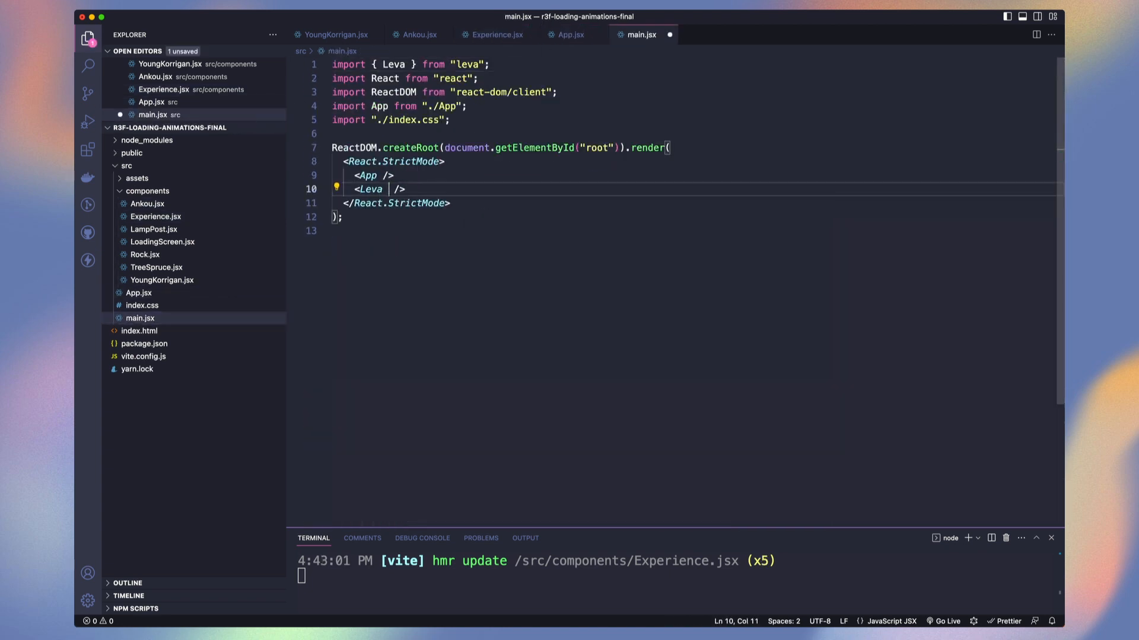
key("cmd+s")
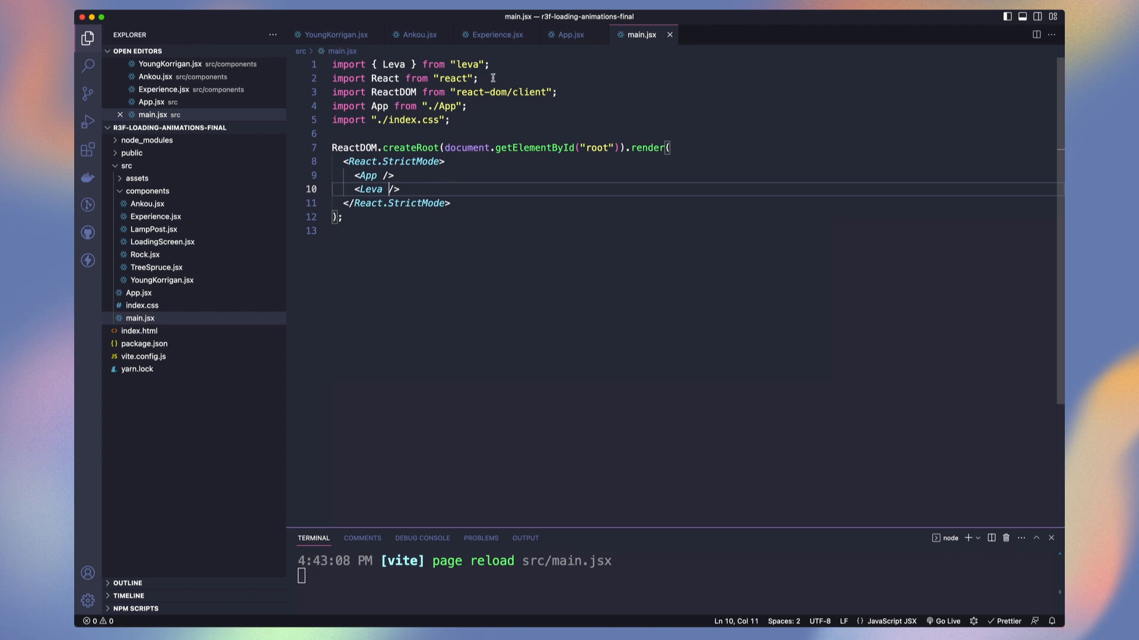
left_click(492, 35)
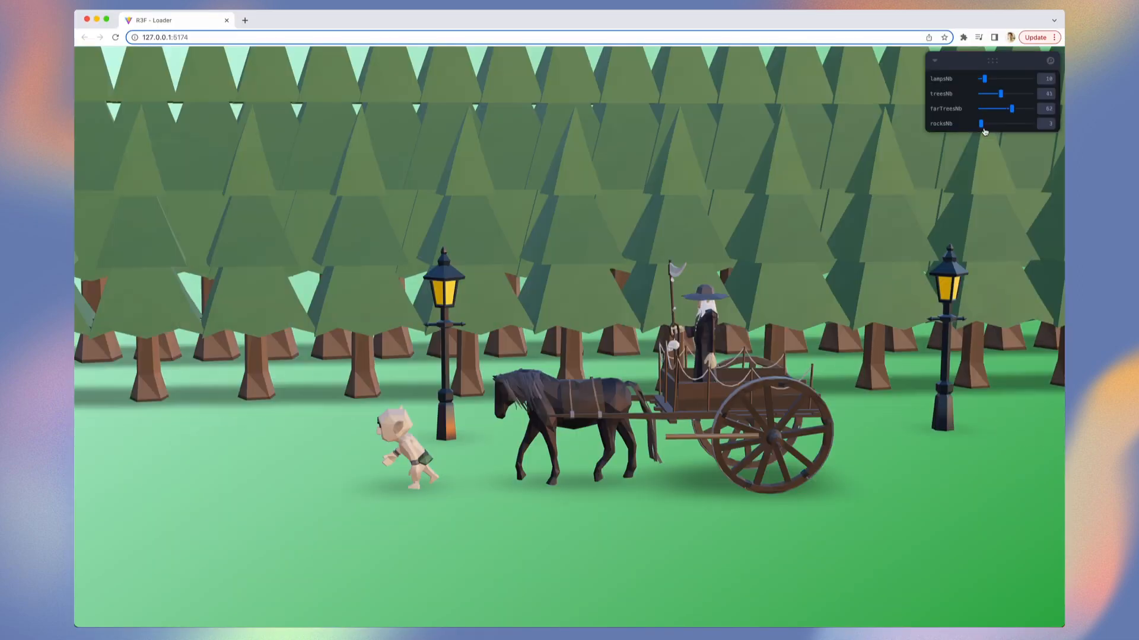
Drag the rocksNb slider in the Leva panel to change the rock count
left_click_drag(982, 123, 1029, 123)
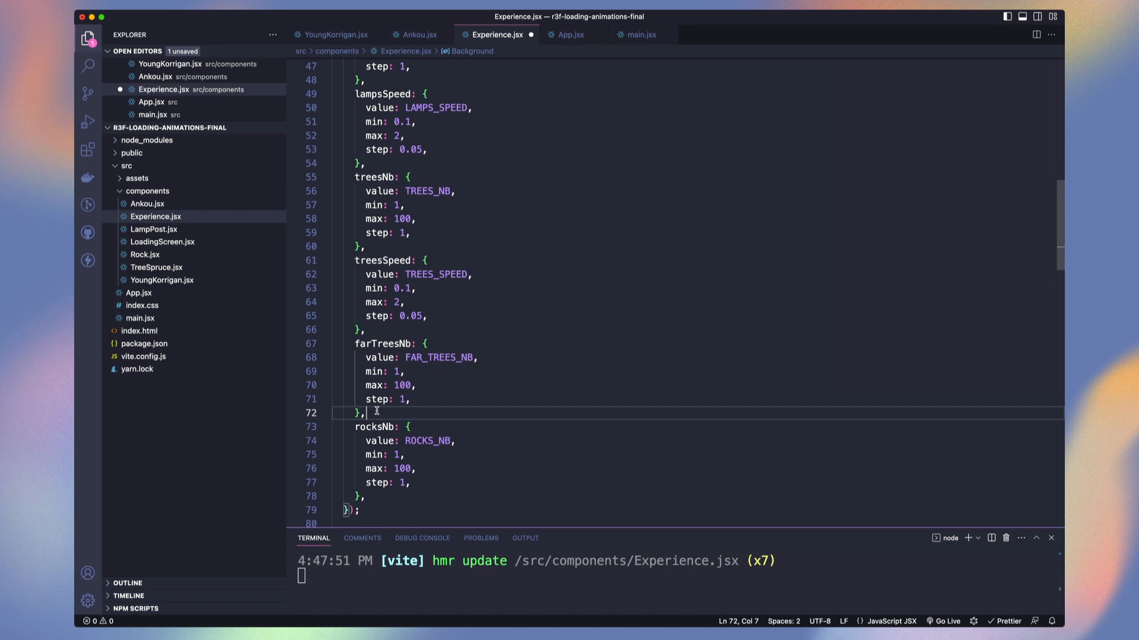
Scroll to MovingItem's useFrame to apply per-item speeds
scroll("down", 3)
type("if (p")
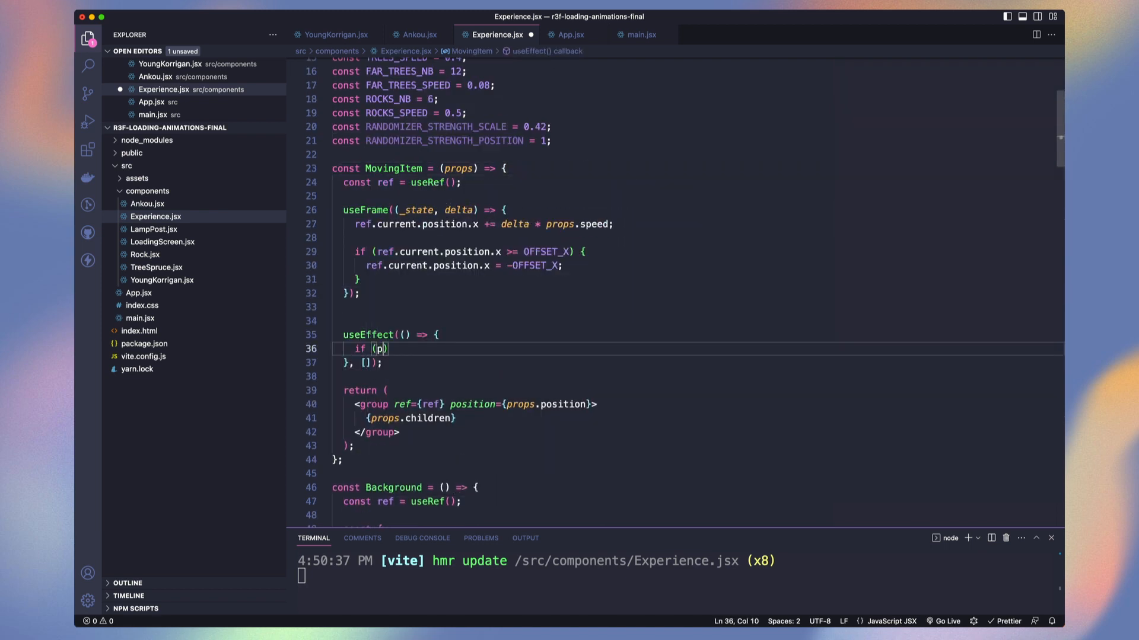
Write the useEffect that offsets x and z when props.randomizePosition is set
type("rops.randomizePosition")
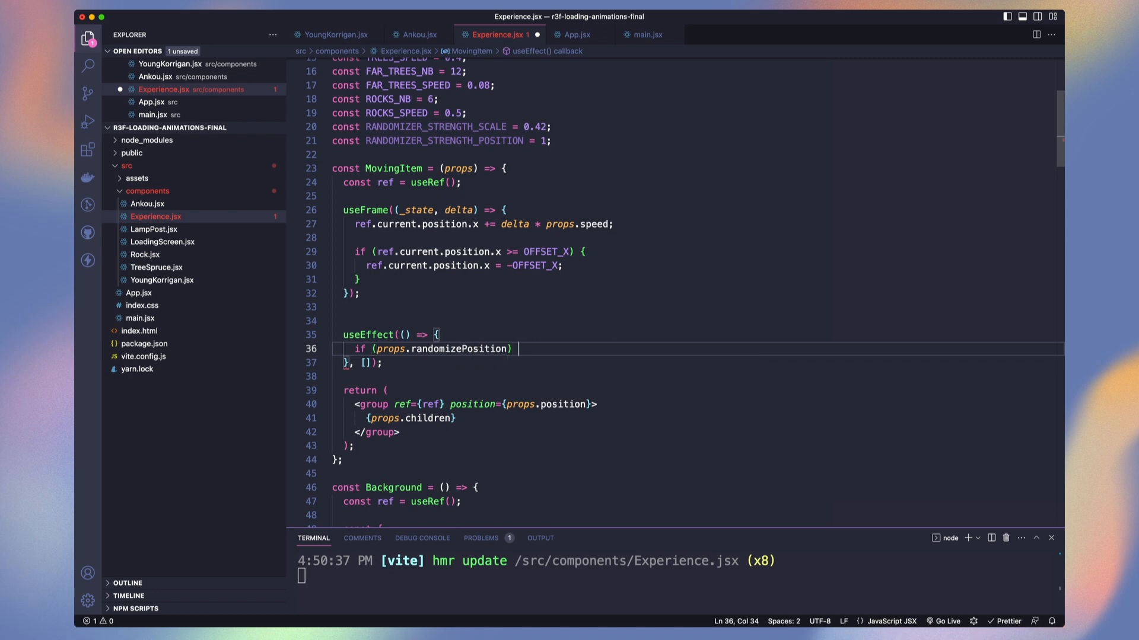
type("{")
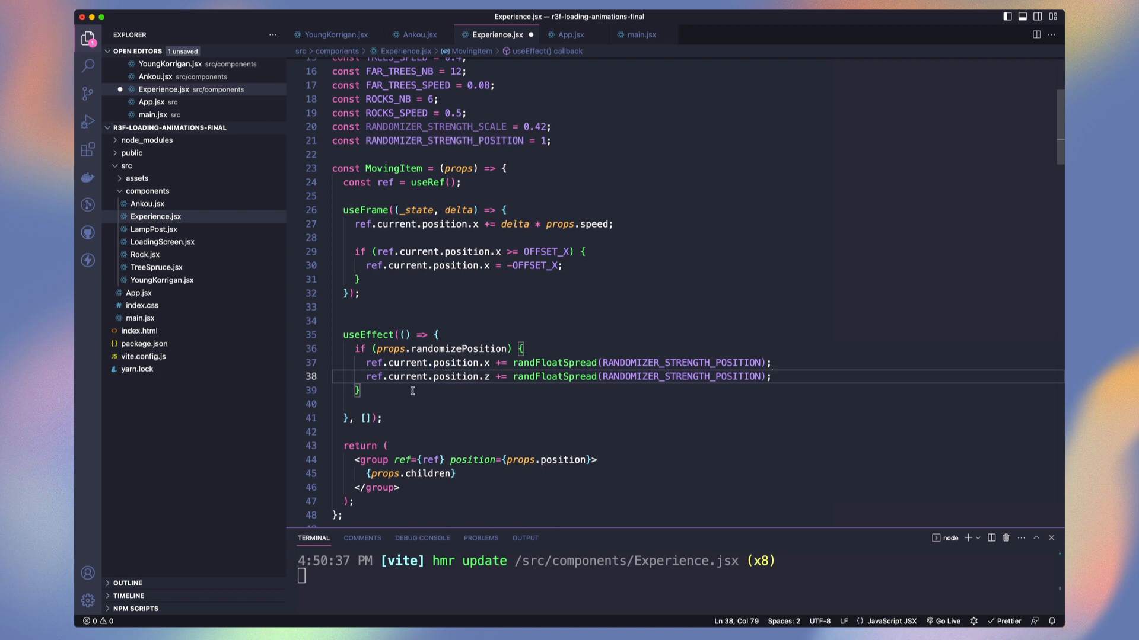
type("if (prop")
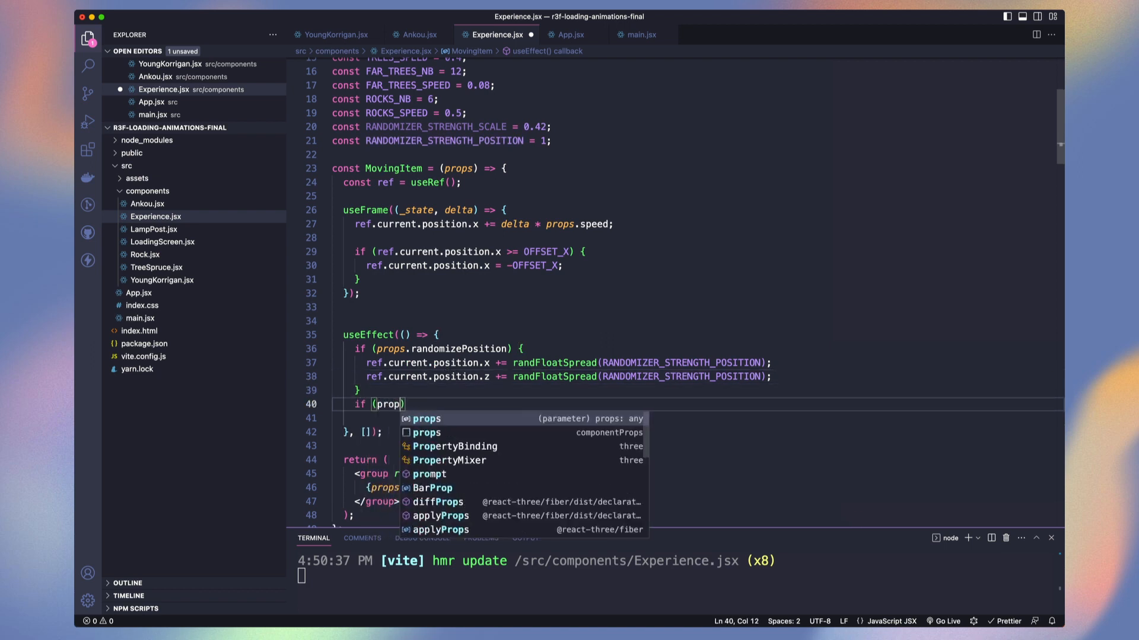
type(".randomizeSca")
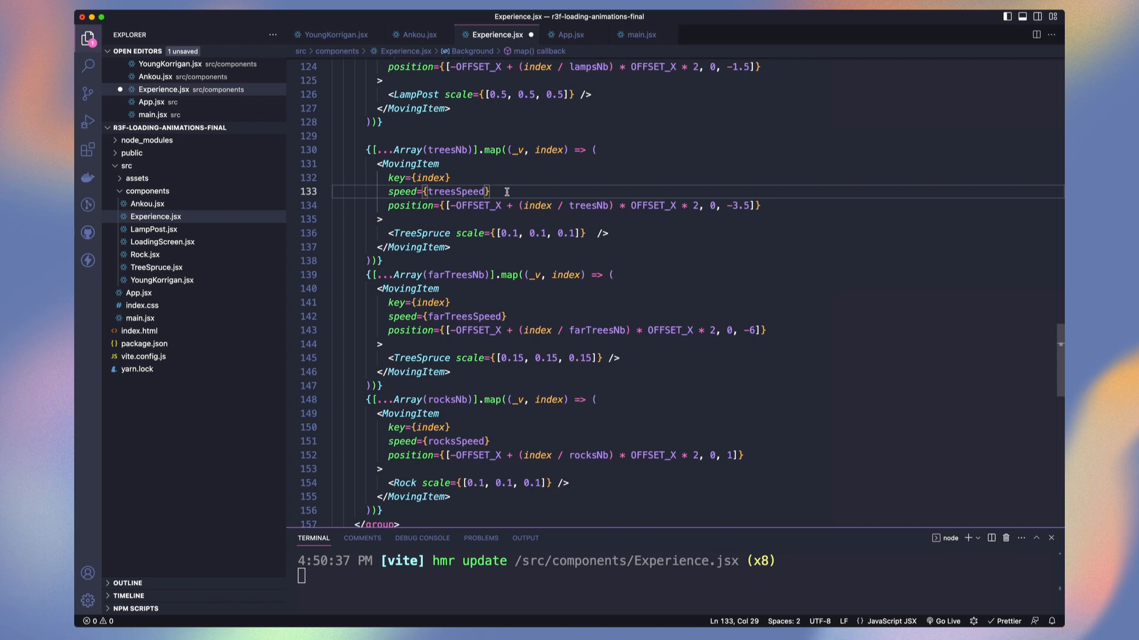
type("randomizePosition")
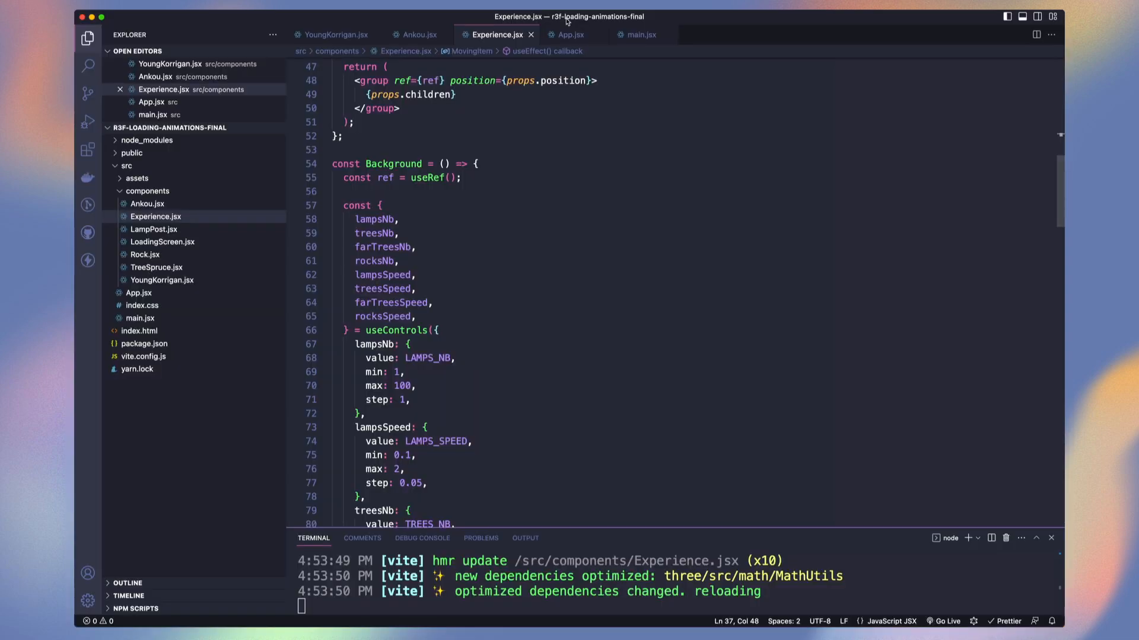
Switch to App.jsx and begin the <EffectComposer element
left_click(570, 34)
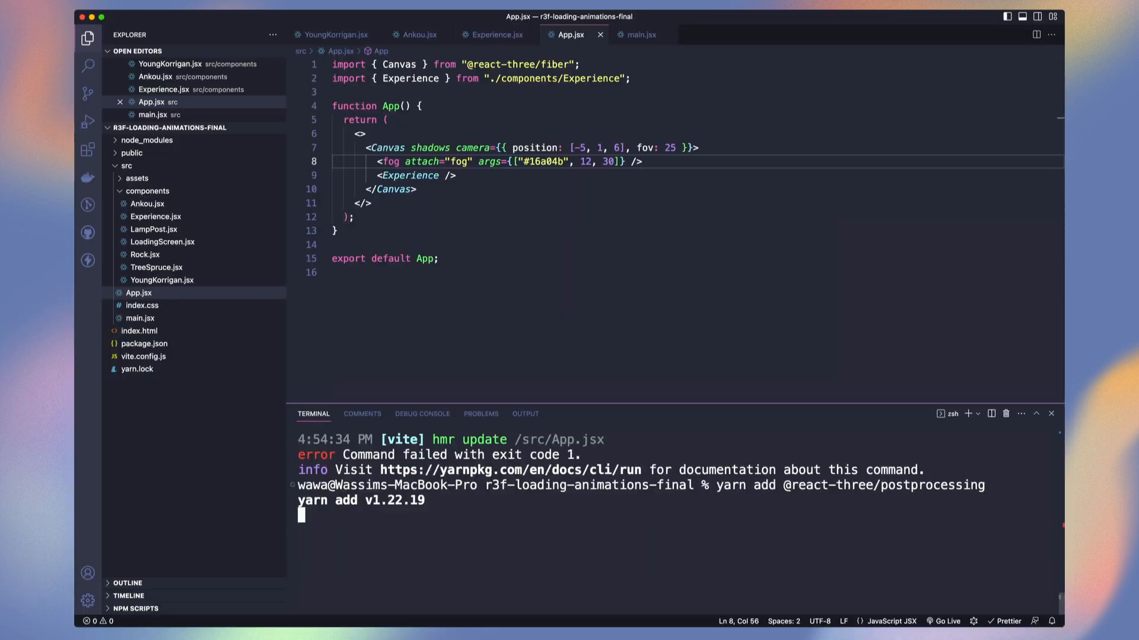
type("<Eff")
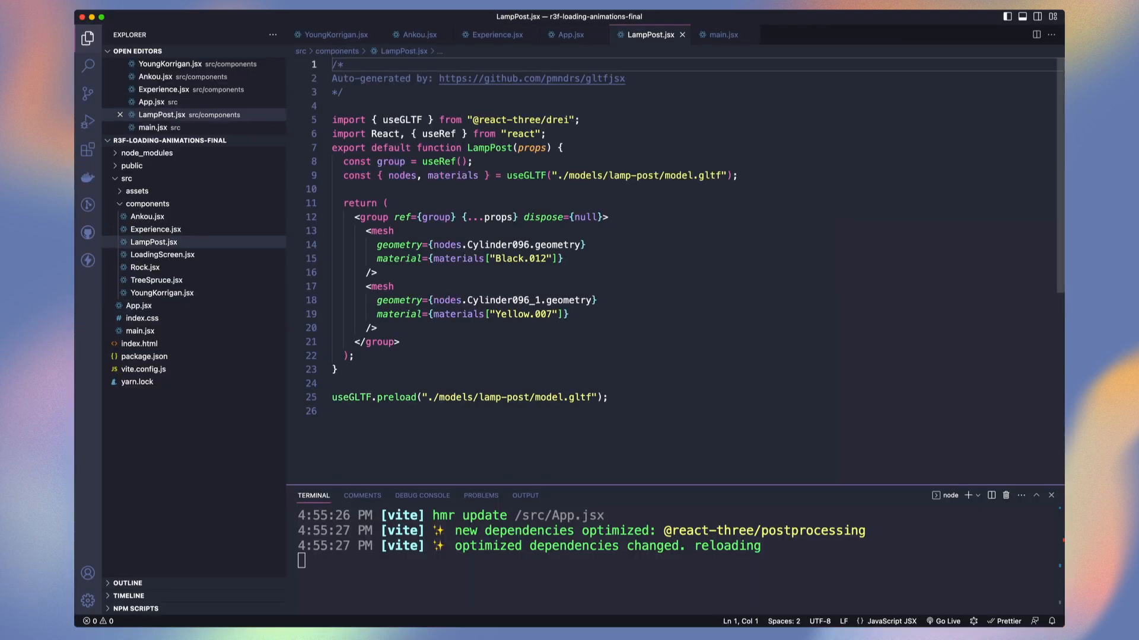
Close the LampPost.jsx material markup so the lamps glow under bloom, then review the scene
type("</")
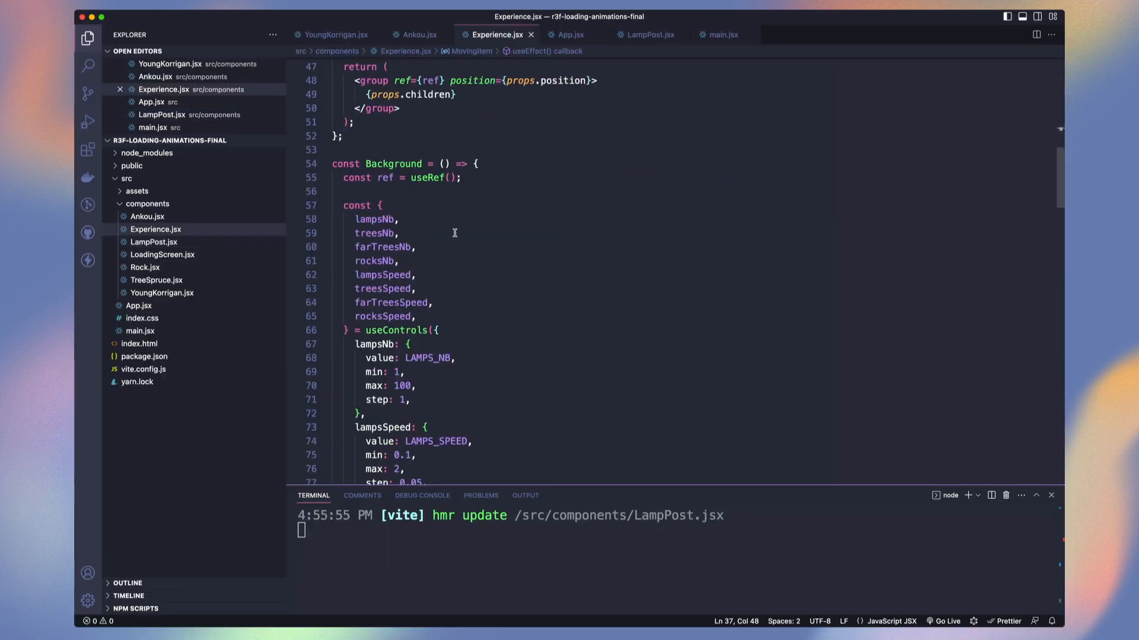
scroll("down", 3)
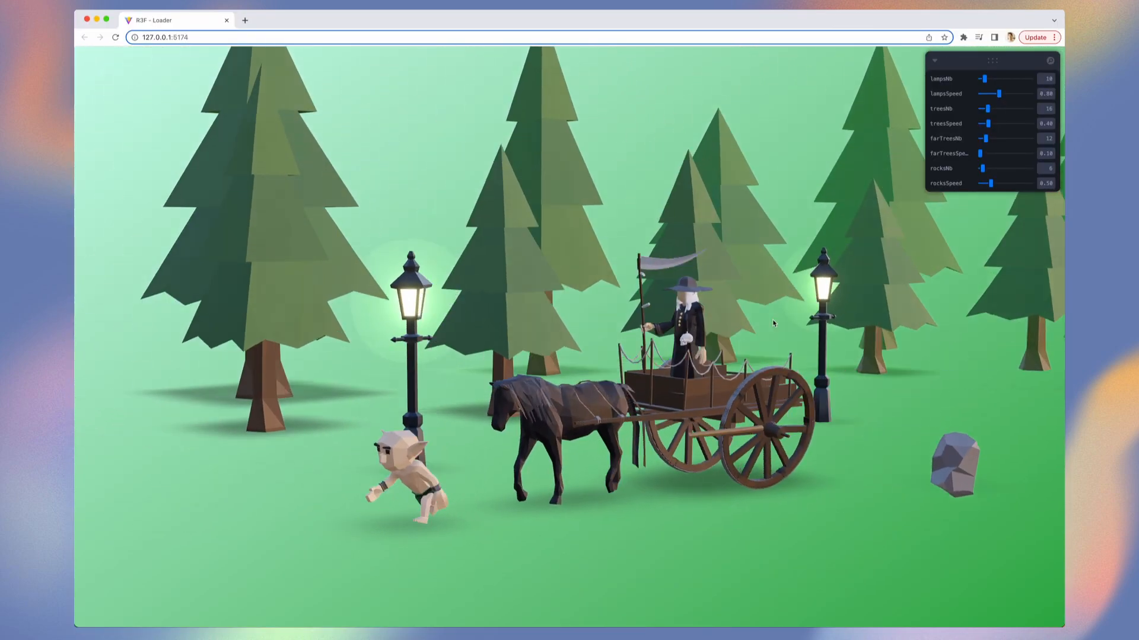
Drag across the Chrome viewport to inspect the bloom-lit forest scene
left_click_drag(773, 323, 530, 601)
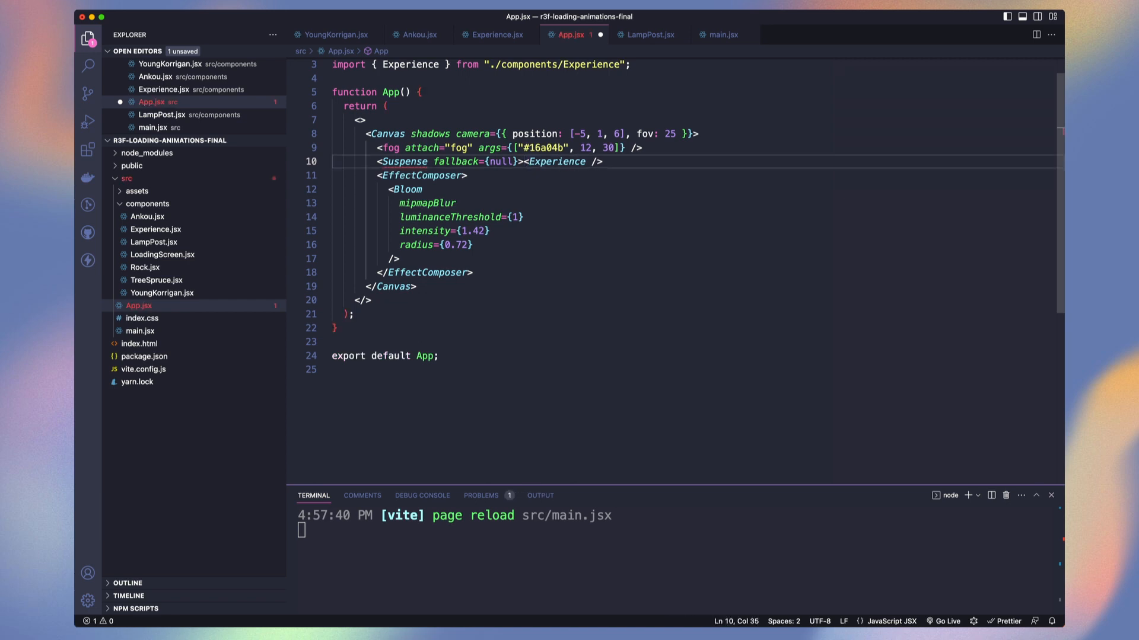
Add the closing </Suspense> around Experience, save App.jsx, and select the drei Loader example
type("</Suspense>")
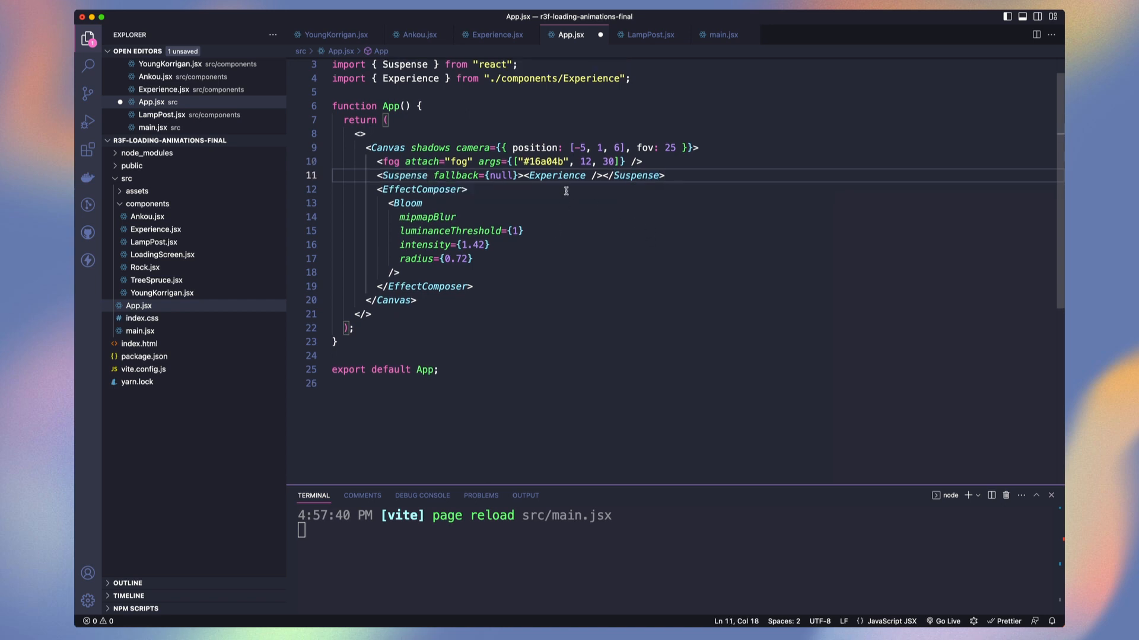
key("cmd+s")
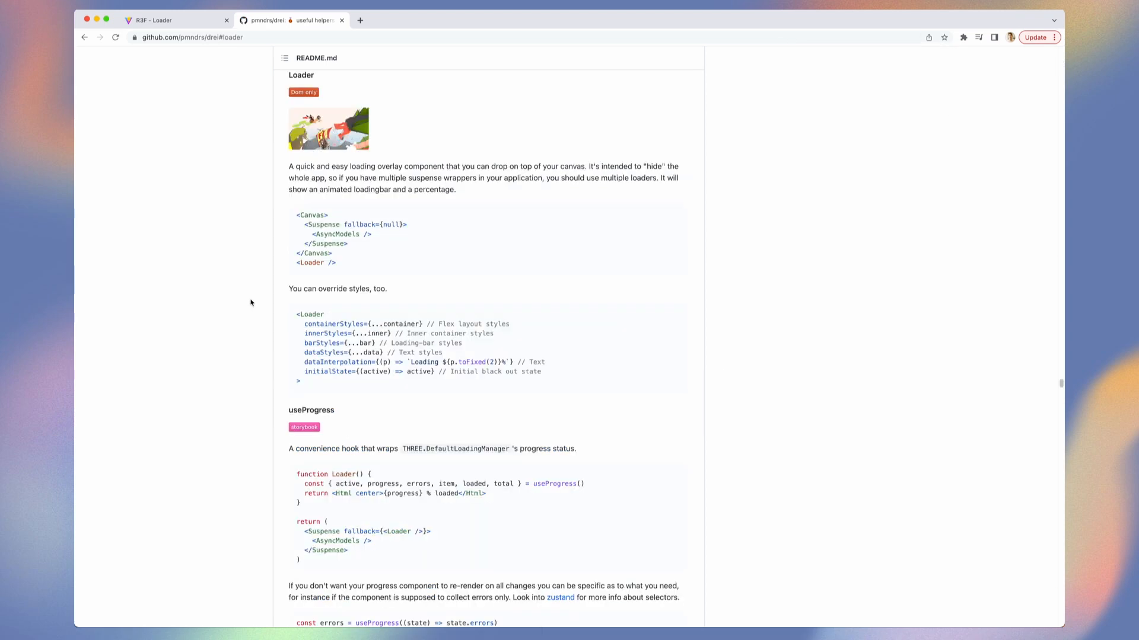
double_click(315, 262)
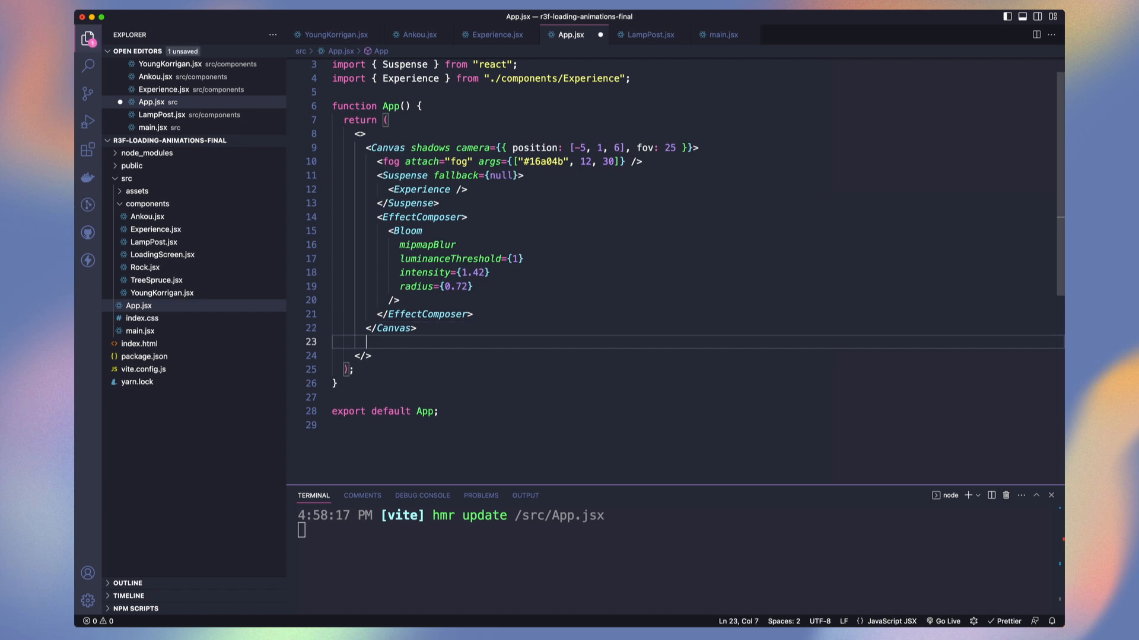
Render <LoadingScreen /> after the Canvas in App.jsx and switch to LoadingScreen.jsx
type("<Loader />")
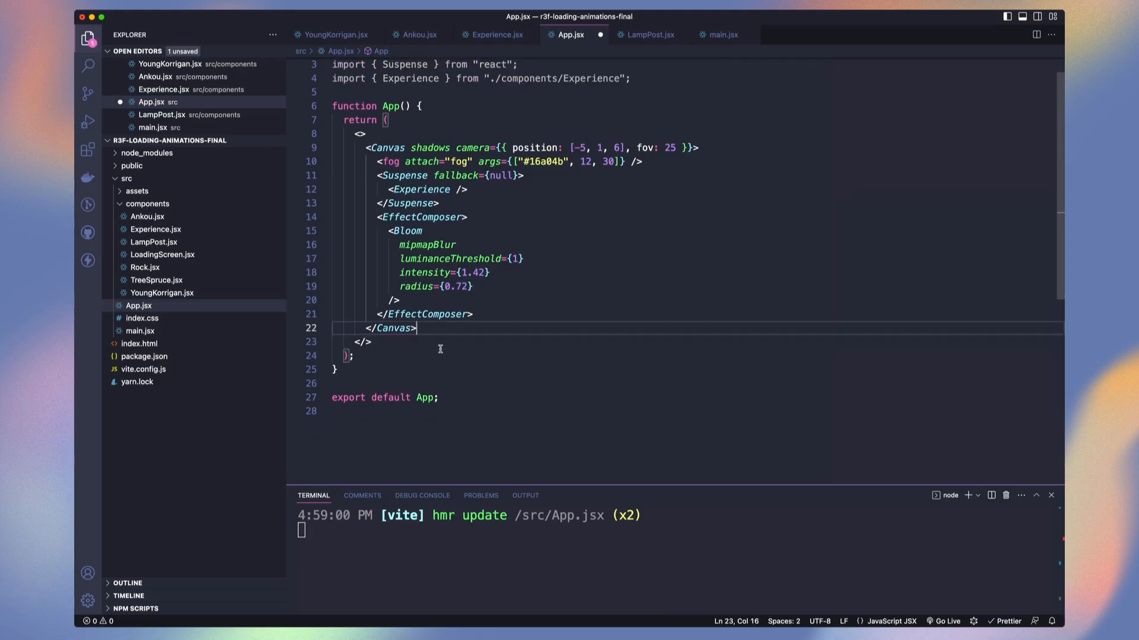
type("<LoadingScreen />")
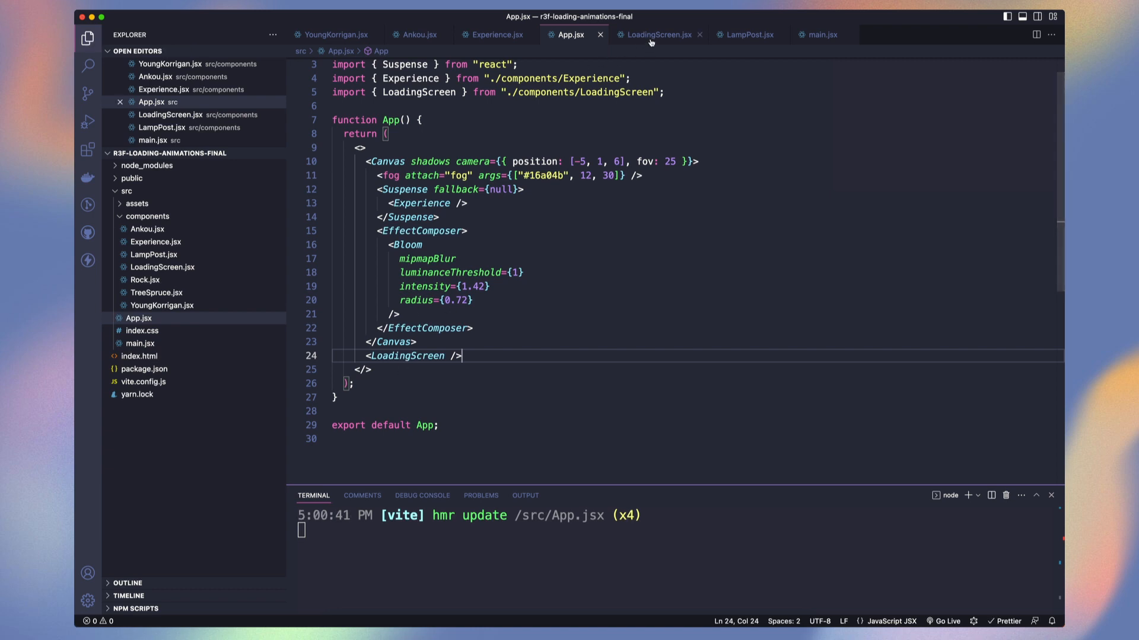
left_click(657, 35)
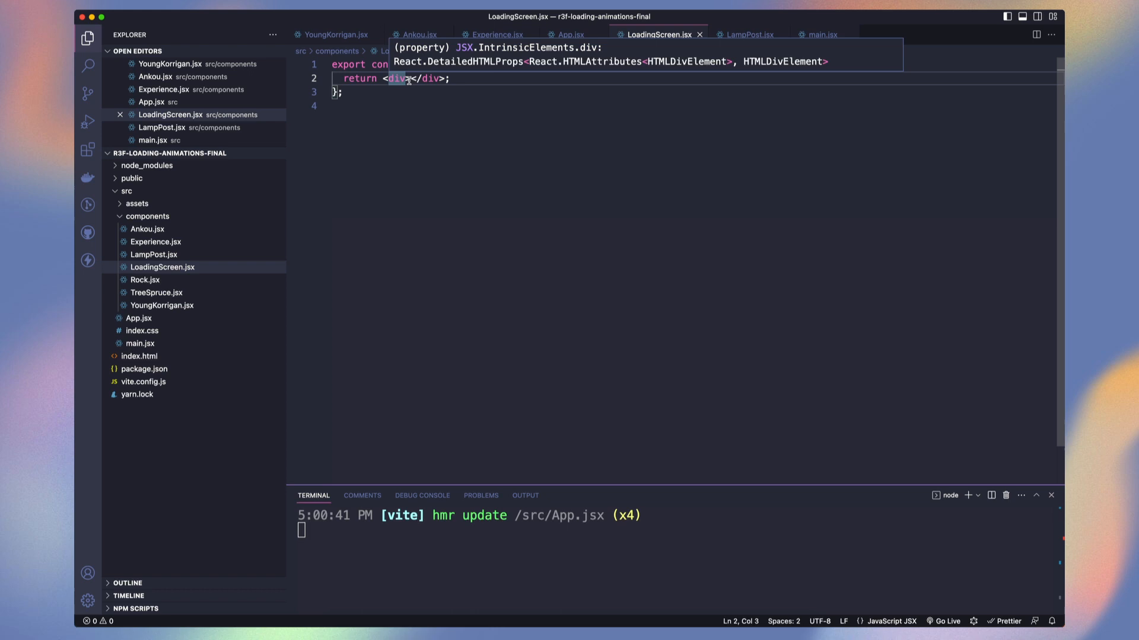
Read progress from useProgress in LoadingScreen.jsx and grab the Almendra font import from Google Fonts
type("const { progress } = useProgress();")
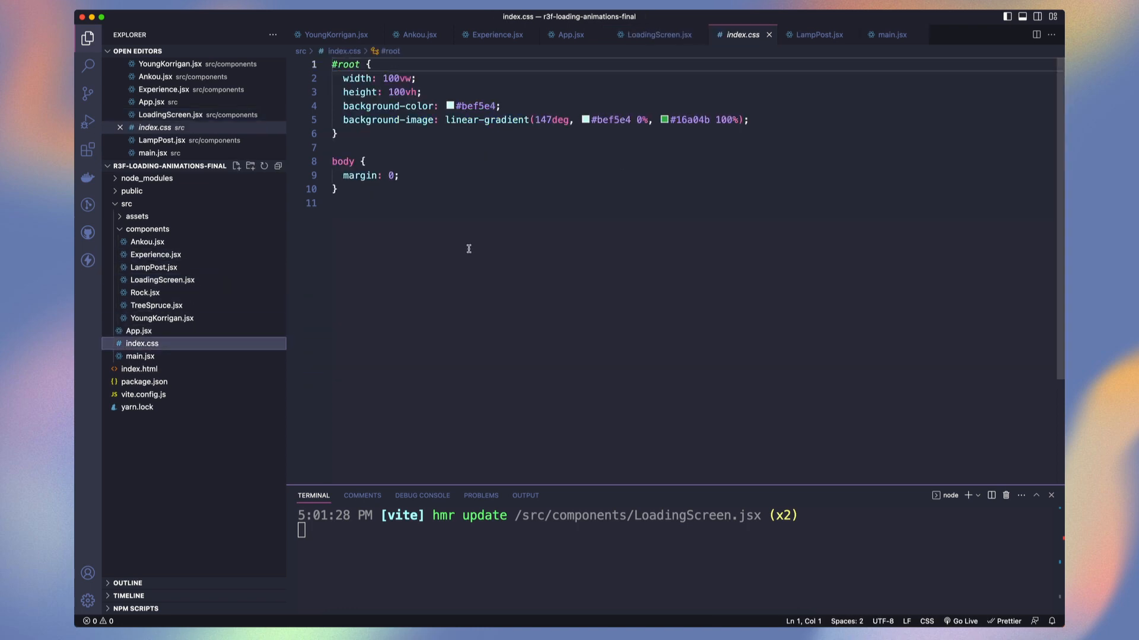
scroll("down", 3)
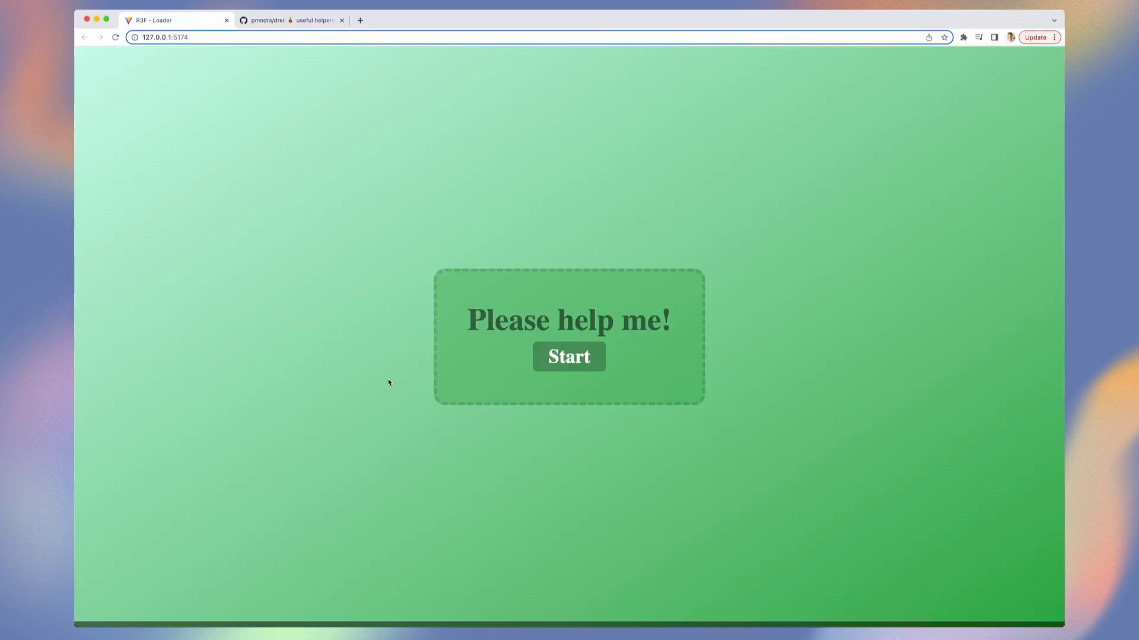
mouse_move(540, 291)
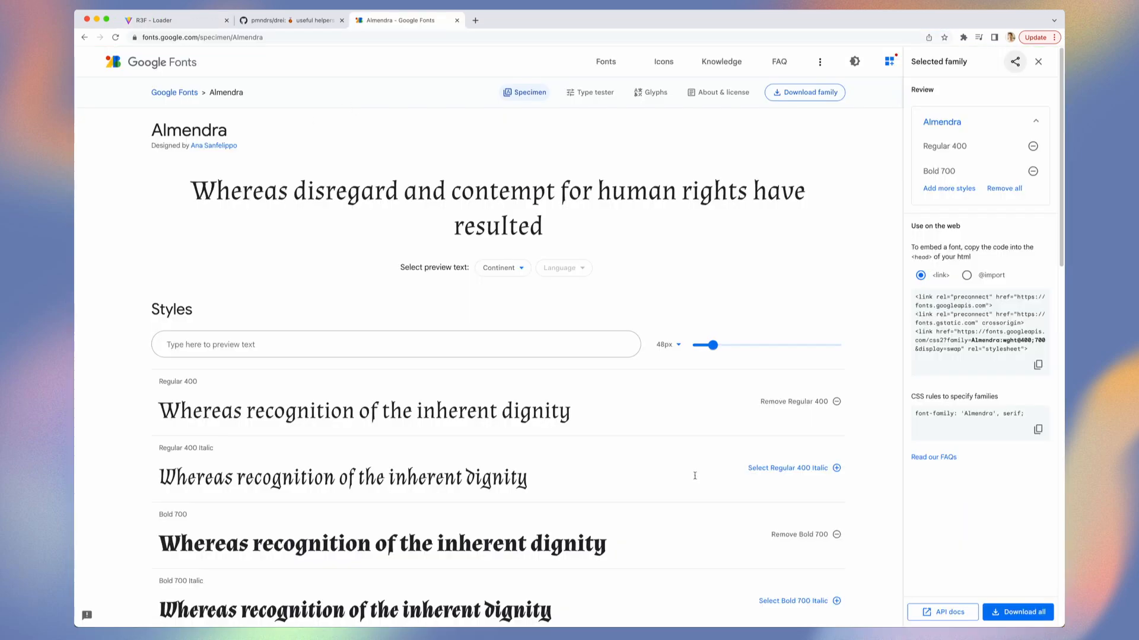
left_click(966, 274)
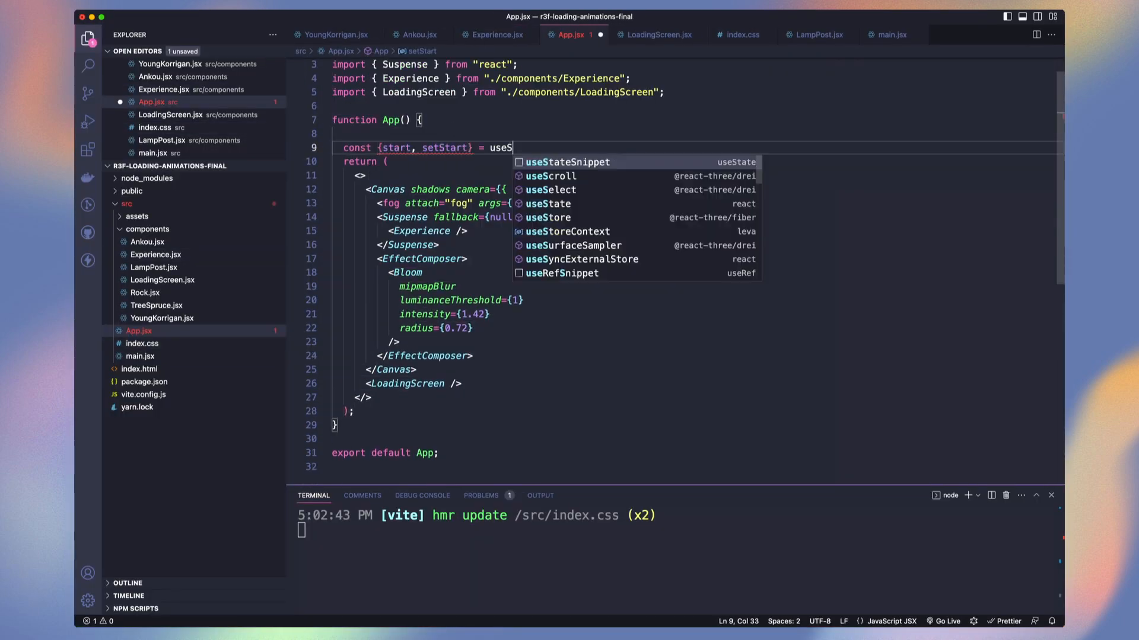
left_click(658, 35)
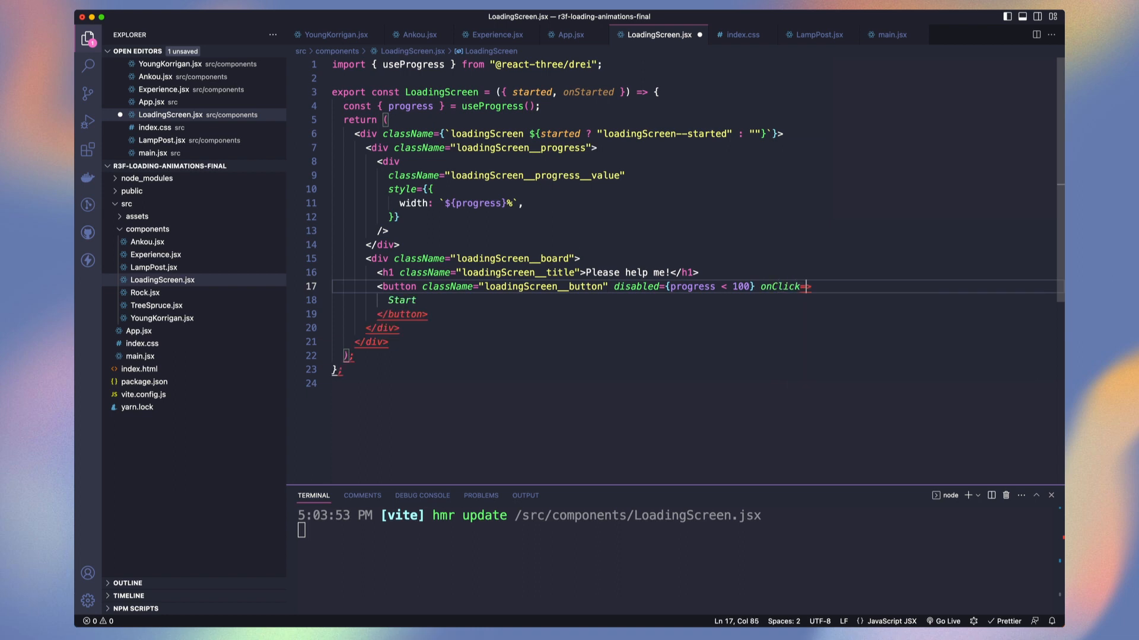
left_click(740, 34)
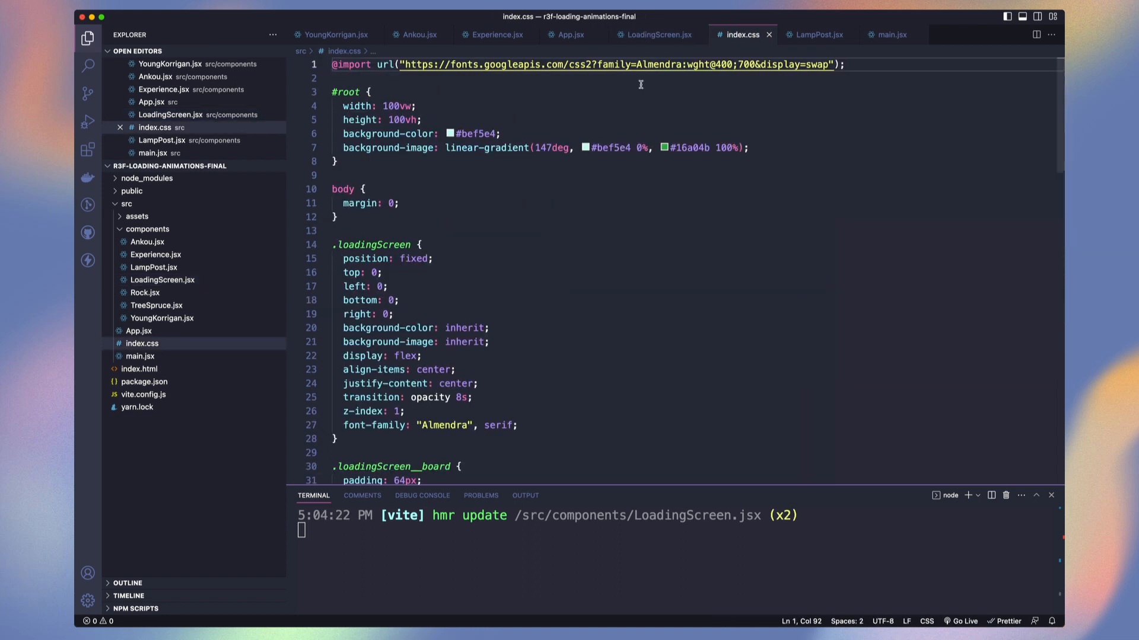
scroll("down", 3)
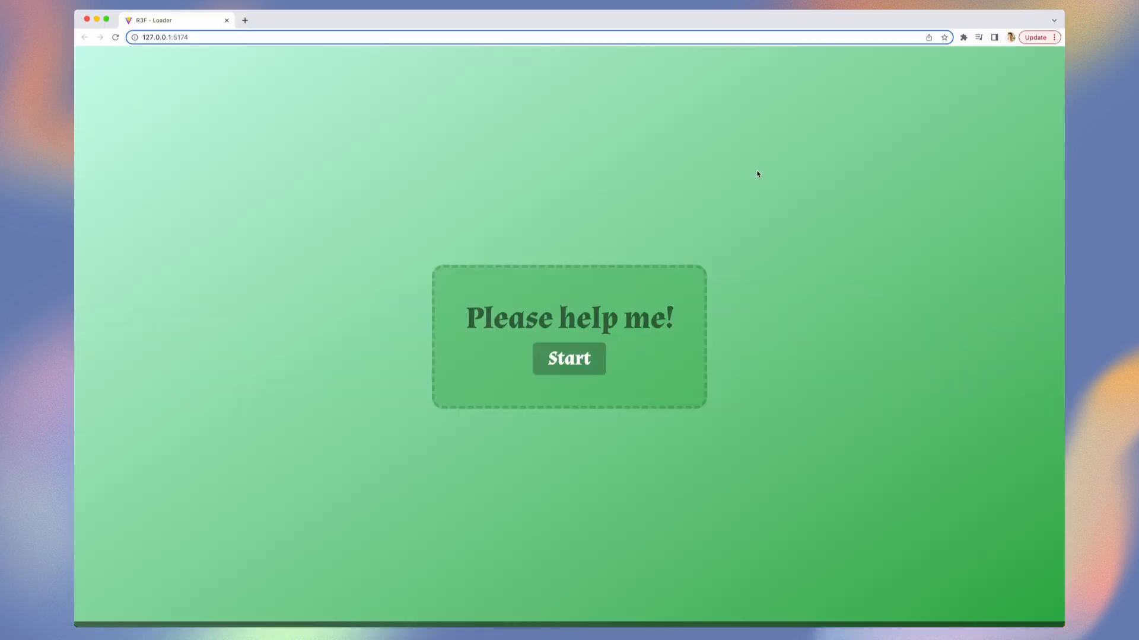
Start the scene from the loading screen, then begin a useEffect in App.jsx for start
left_click(568, 359)
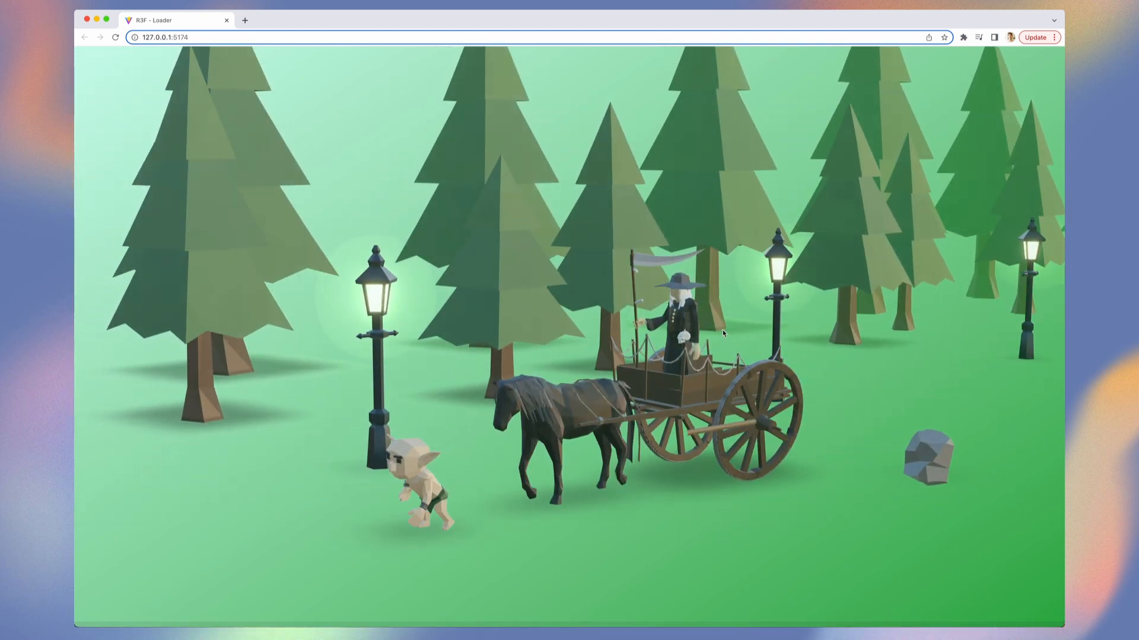
type("useEffect(() => {")
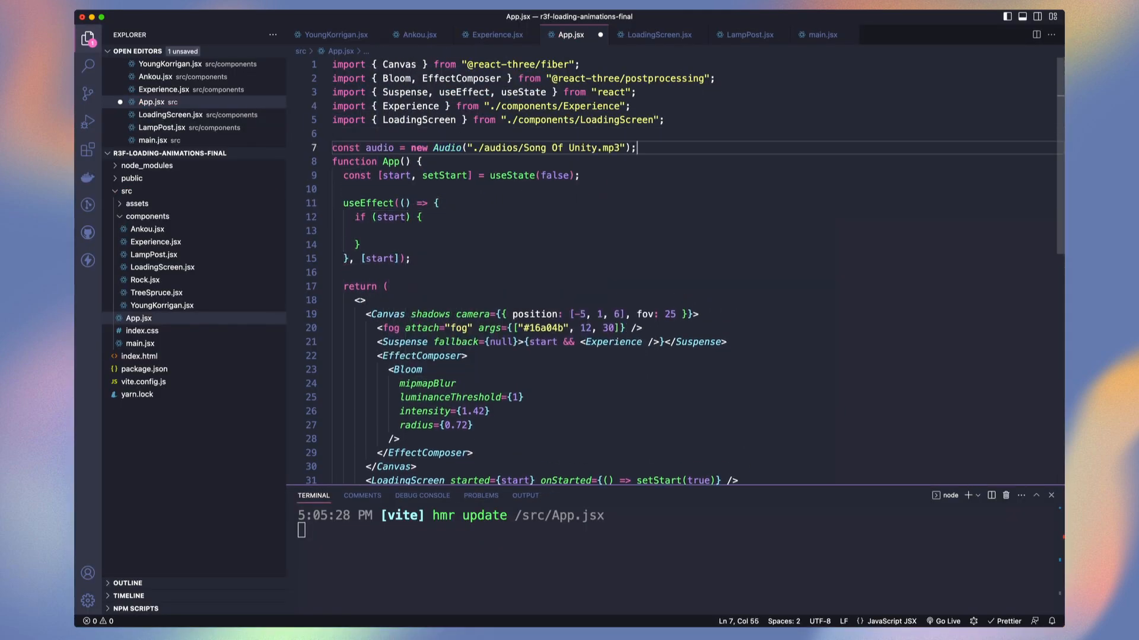
Call audio.play(); inside the if (start) block of the useEffect
key("Enter")
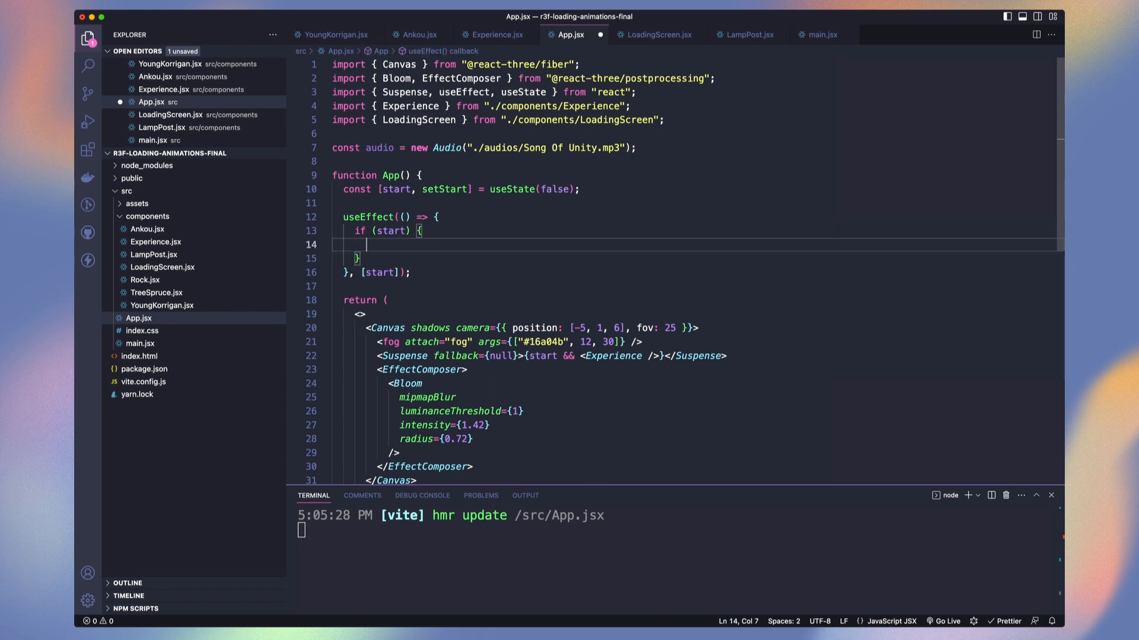
type("audio.play")
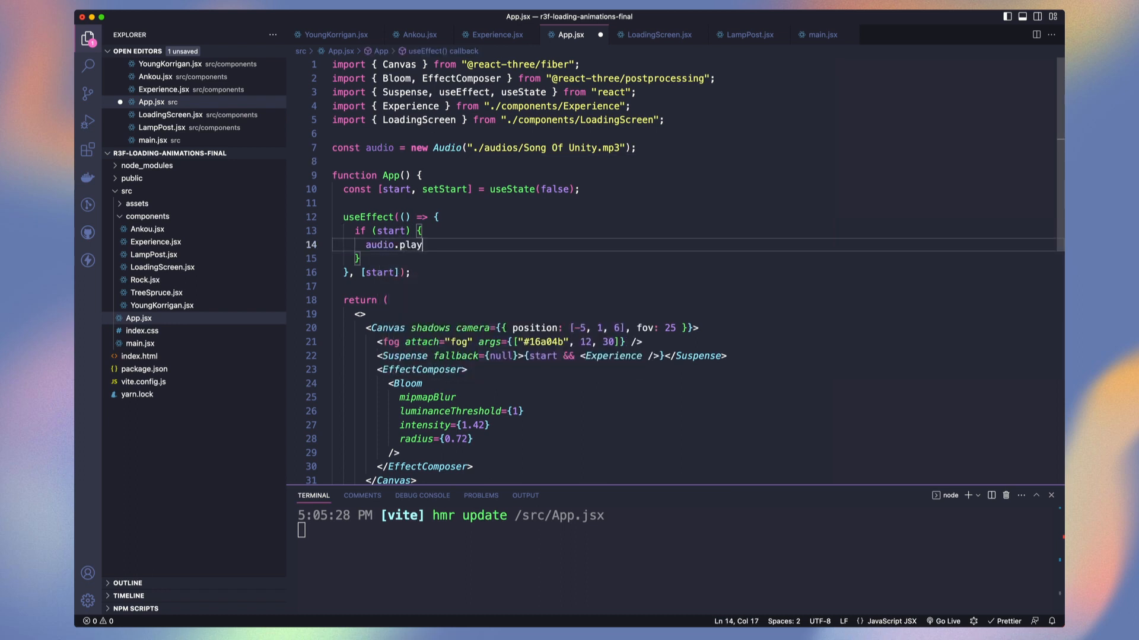
type("();")
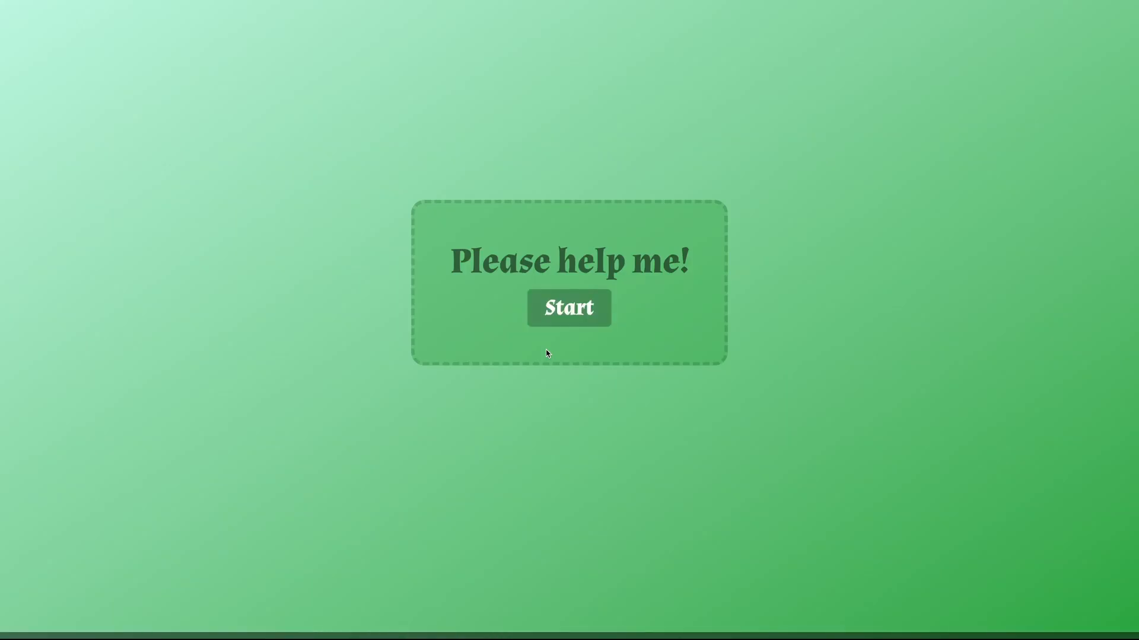
Start the experience so the Ankou cart chases the Korrigan with music
left_click(569, 307)
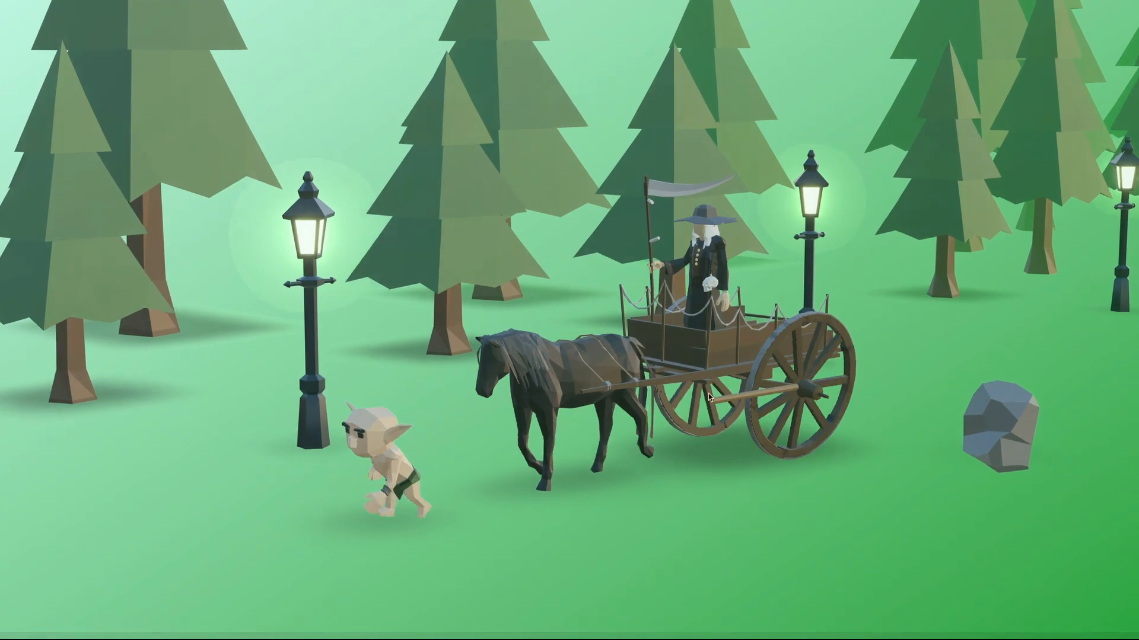